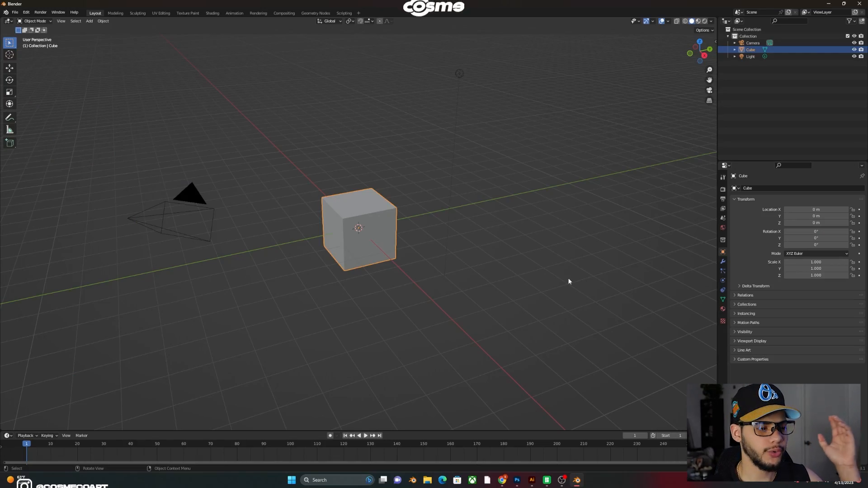
Delete the default cube, camera and light, leaving two side-by-side 3D viewports.
{"action": "scroll", "scroll_direction": "down", "scroll_amount": 3}
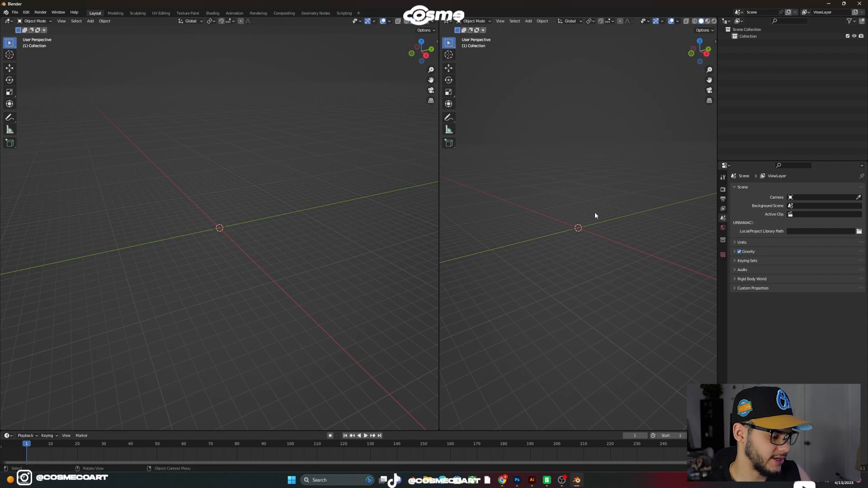
Add a camera, look through it in the right viewport, and enable Camera to View.
{"action": "left_click", "coordinate": [528, 21]}
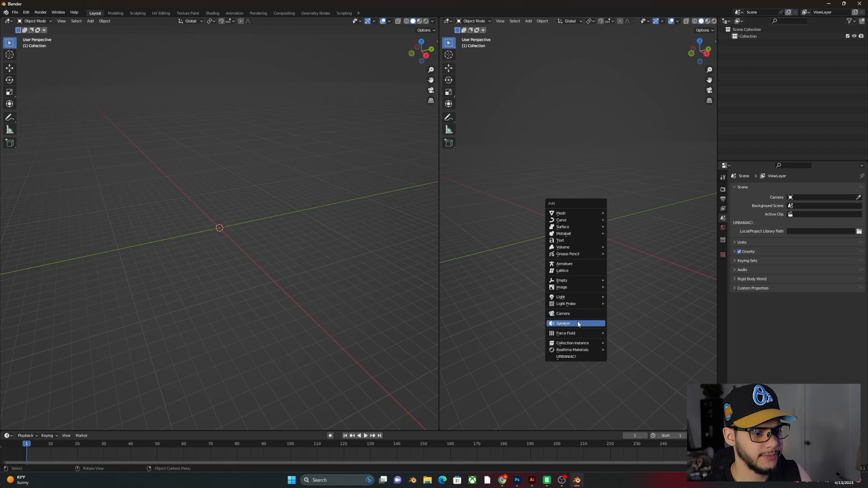
{"action": "left_click", "coordinate": [563, 313]}
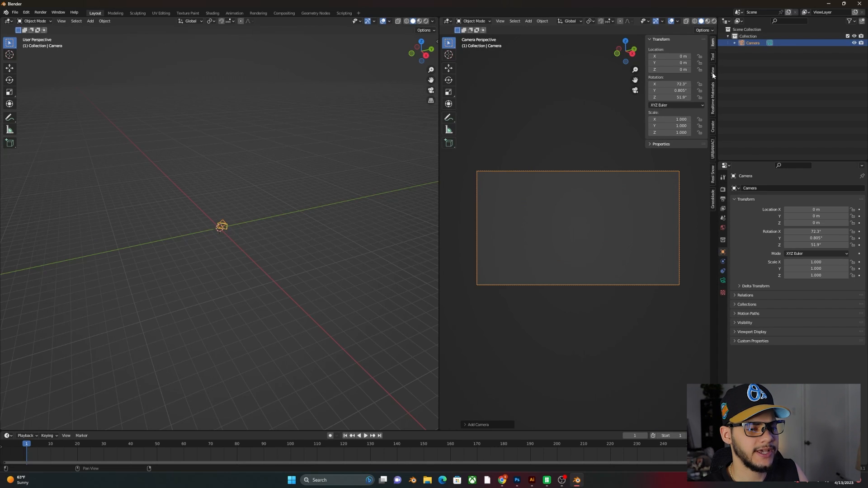
{"action": "left_click", "coordinate": [713, 71]}
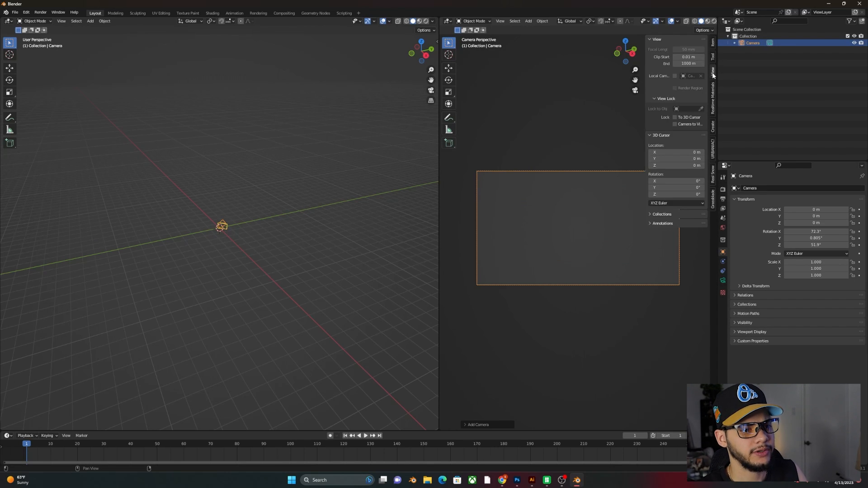
{"action": "left_click", "coordinate": [675, 124]}
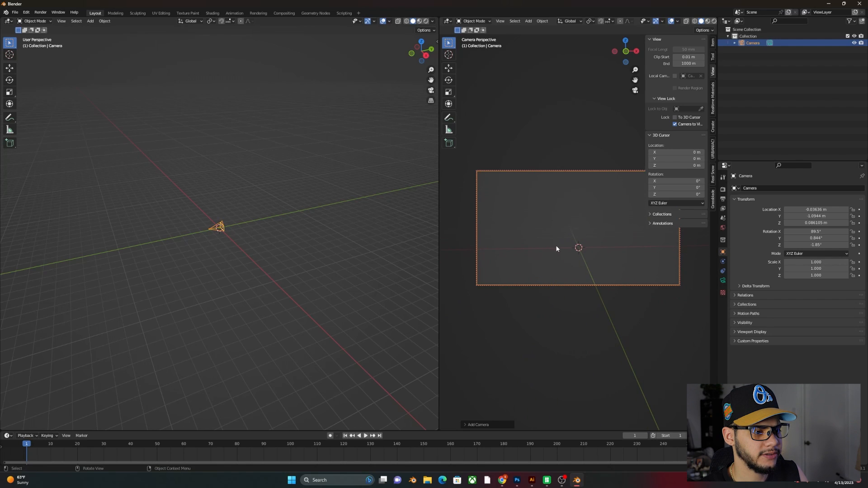
{"action": "left_click", "coordinate": [575, 246]}
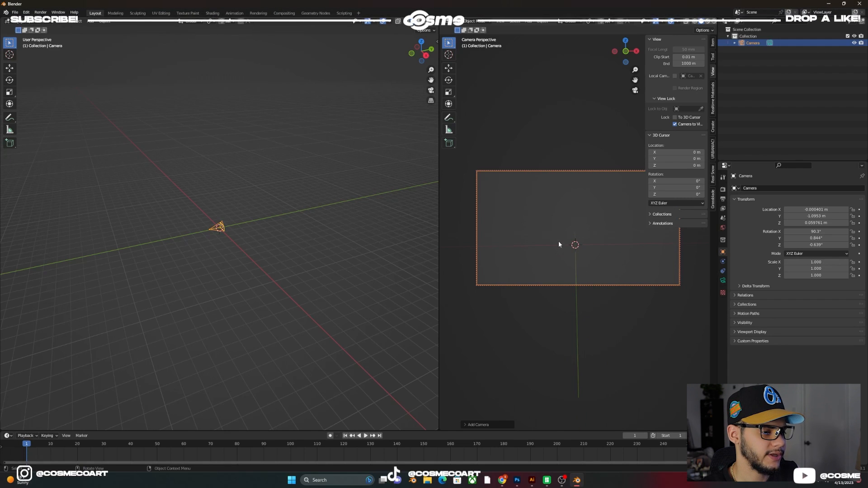
Rotate the camera in Front Orthographic view until its sideways tilt is level.
{"action": "left_click", "coordinate": [218, 226]}
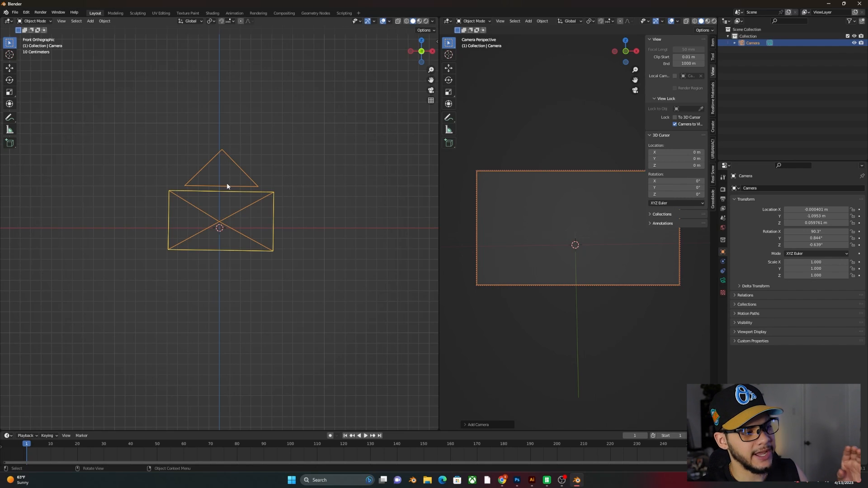
{"action": "mouse_move", "coordinate": [223, 187]}
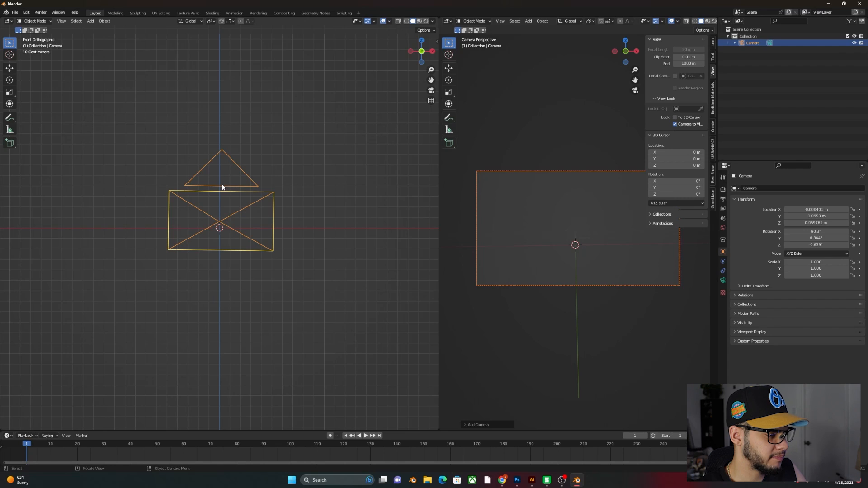
{"action": "key", "text": "r"}
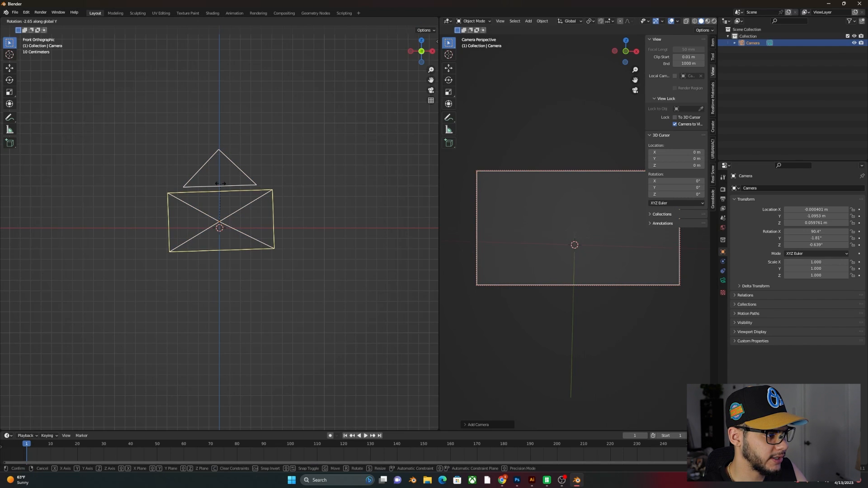
{"action": "mouse_move", "coordinate": [222, 183]}
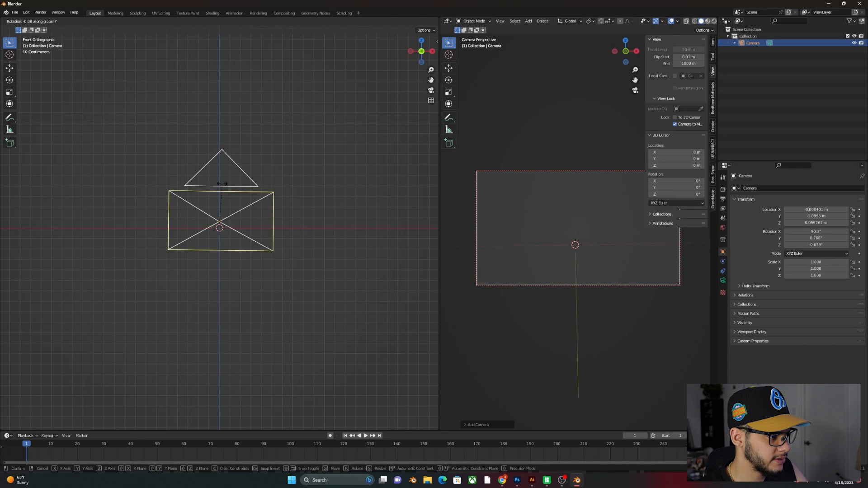
{"action": "left_click", "coordinate": [222, 185]}
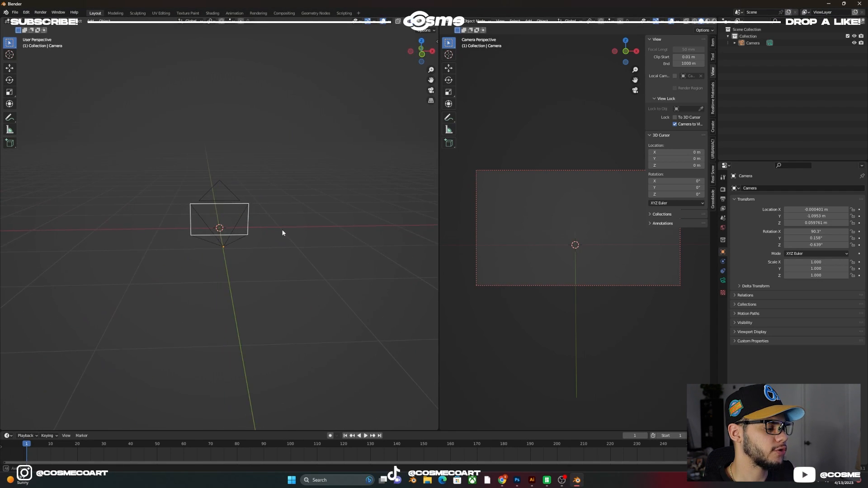
Add a Bezier curve and rotate it 90 degrees around Z.
{"action": "left_click", "coordinate": [219, 219]}
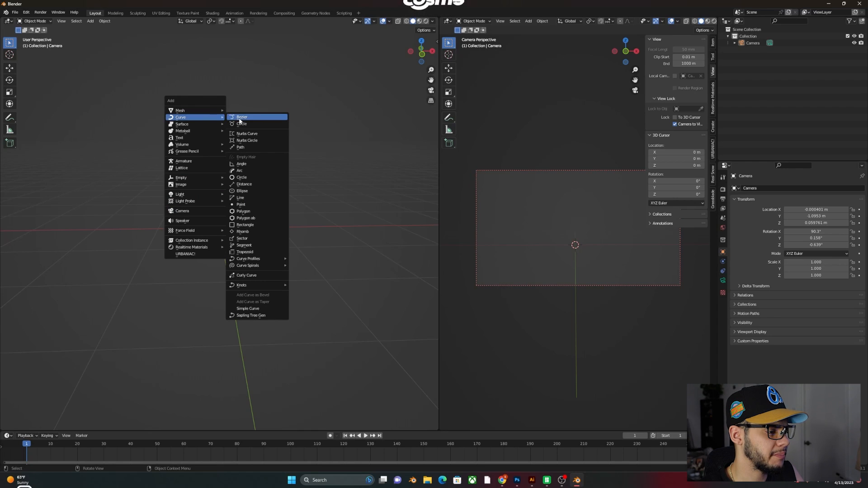
{"action": "left_click", "coordinate": [241, 116]}
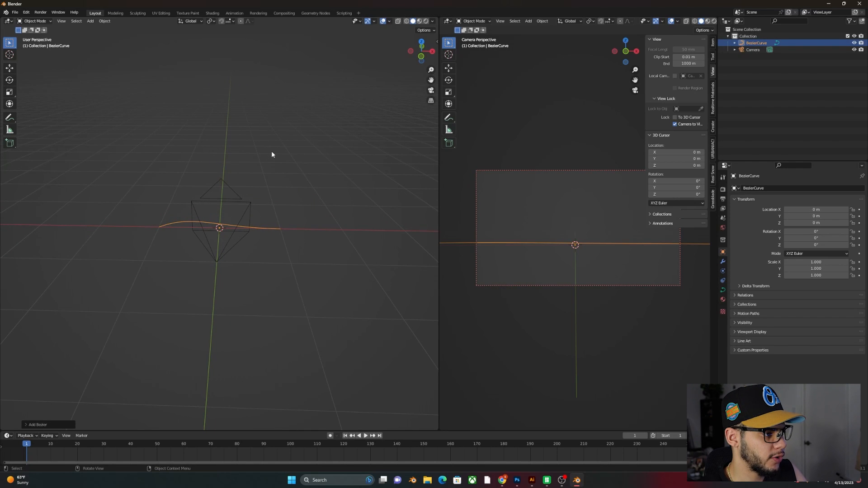
{"action": "key", "text": "r"}
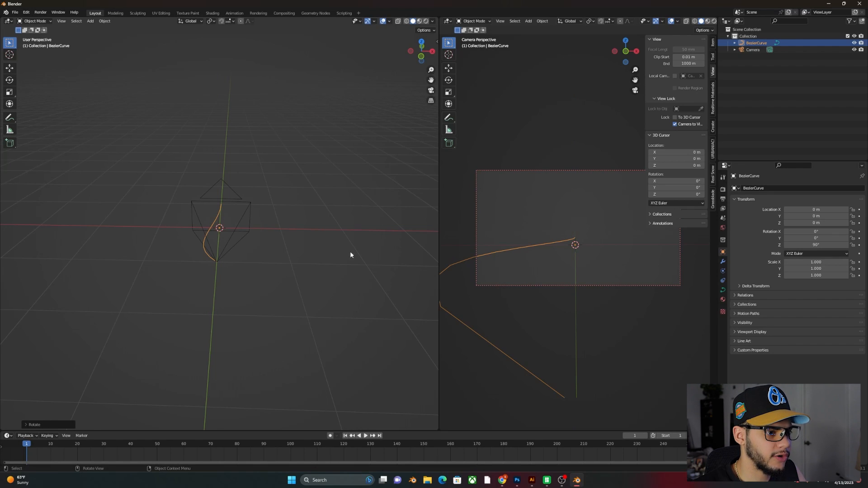
{"action": "mouse_move", "coordinate": [568, 406]}
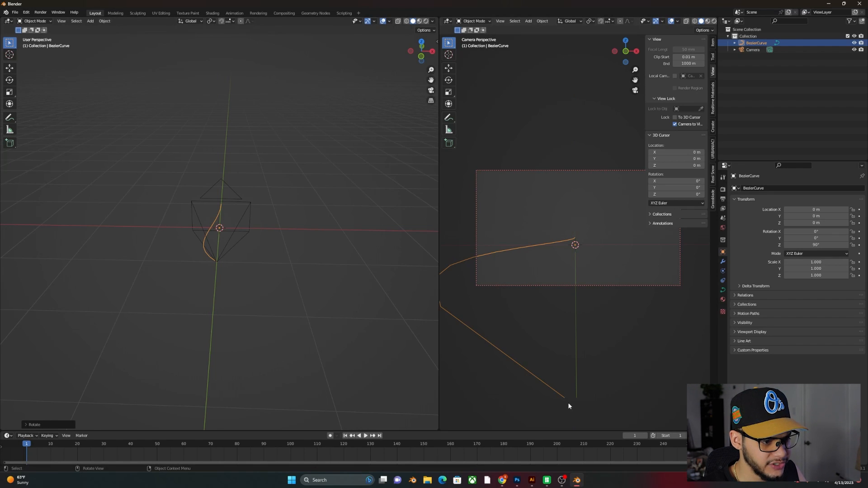
{"action": "mouse_move", "coordinate": [547, 363]}
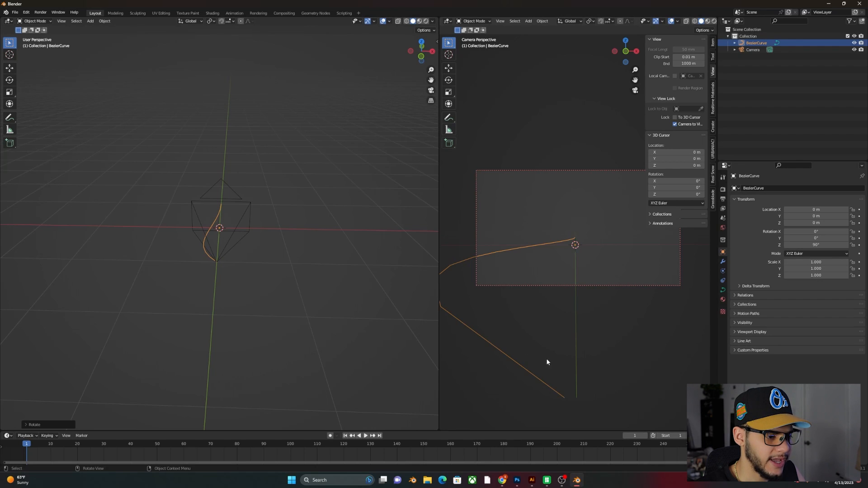
{"action": "mouse_move", "coordinate": [475, 259]}
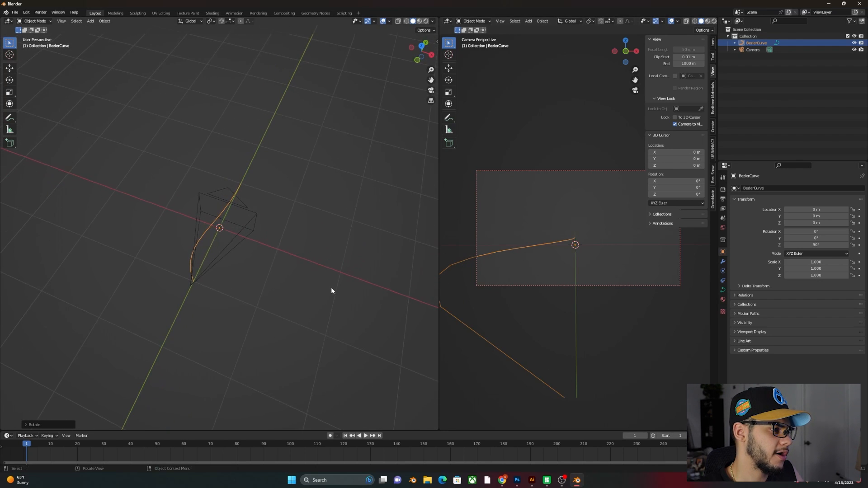
Give the curve a 0.028 m round bevel depth and Resolution Preview U of 36.
{"action": "left_click", "coordinate": [723, 291]}
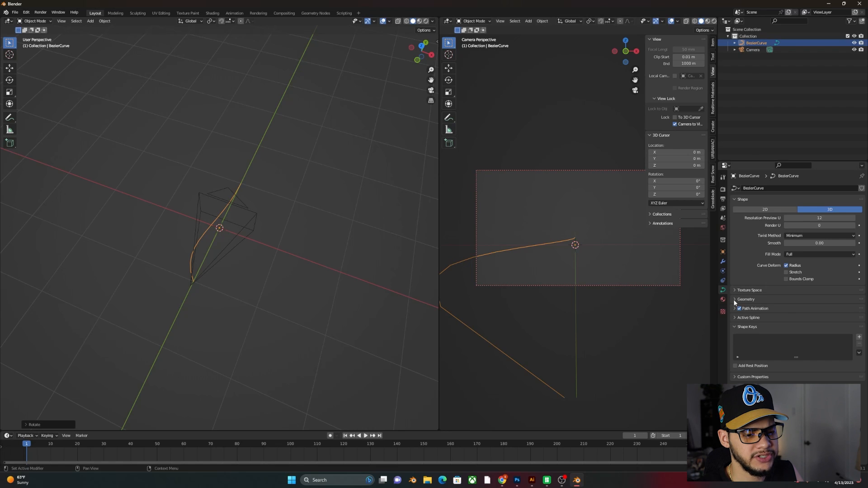
{"action": "left_click", "coordinate": [746, 299]}
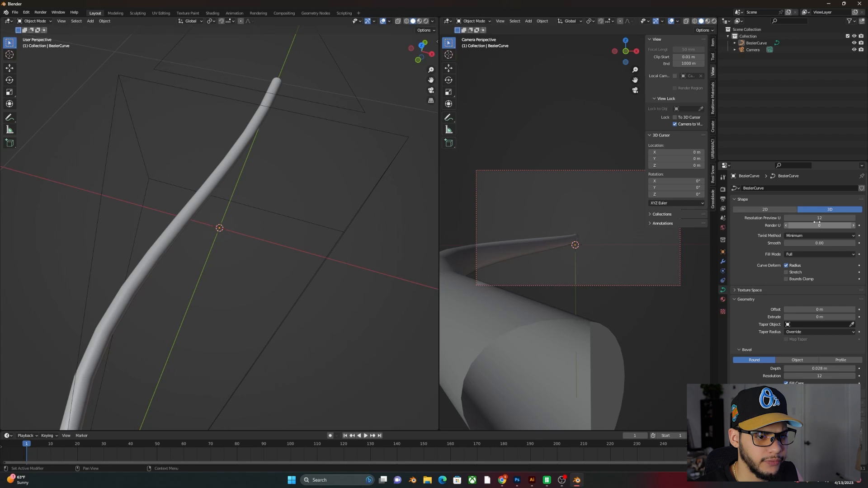
{"action": "double_click", "coordinate": [820, 218]}
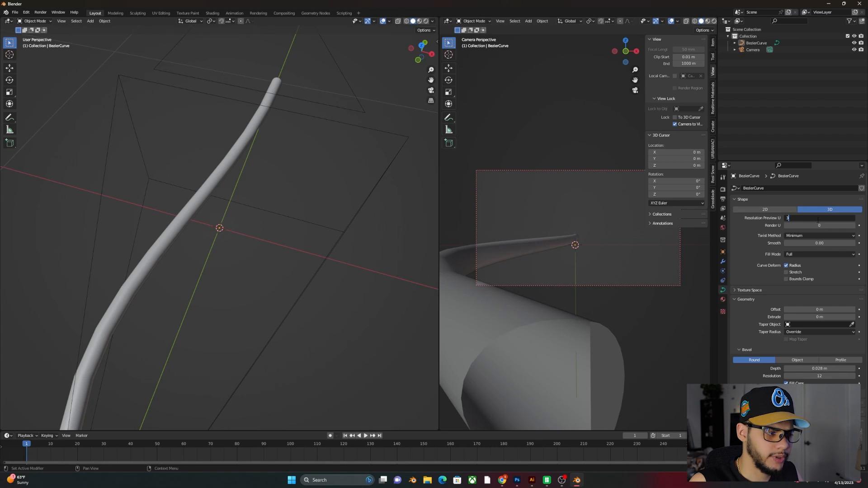
{"action": "type", "text": "36"}
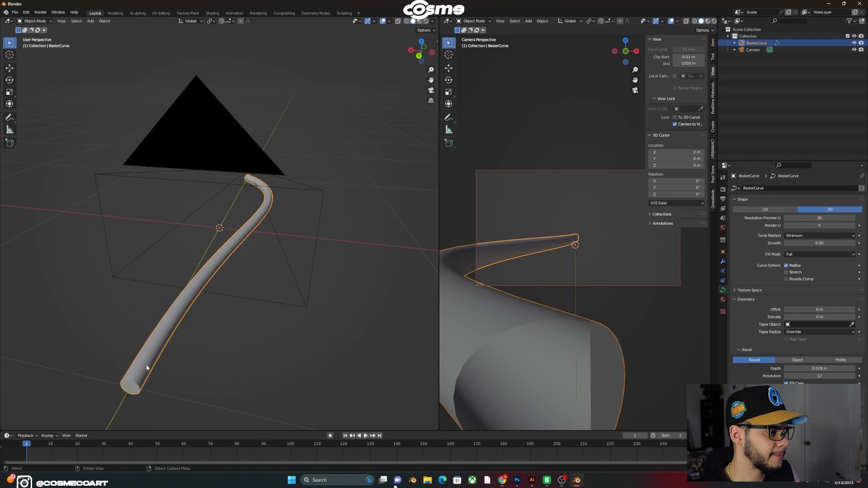
In Edit Mode, thin the tube's end point and drag its handles into a hook.
{"action": "key", "text": "Tab"}
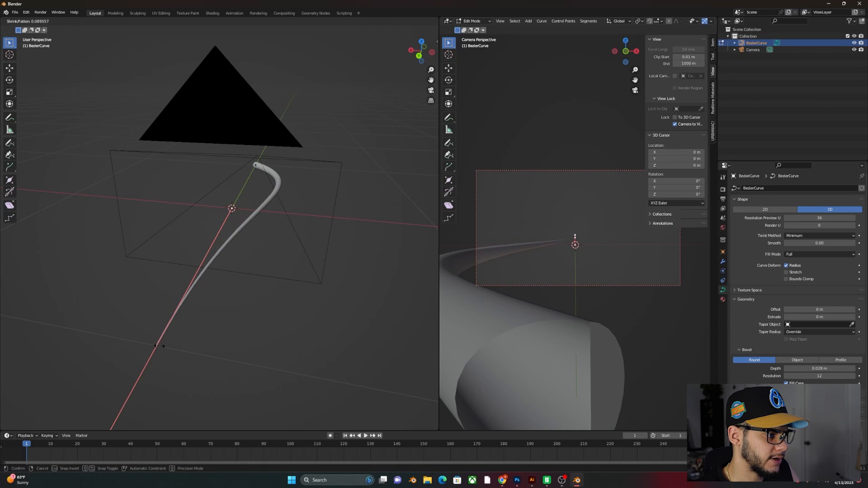
{"action": "left_click", "coordinate": [212, 336]}
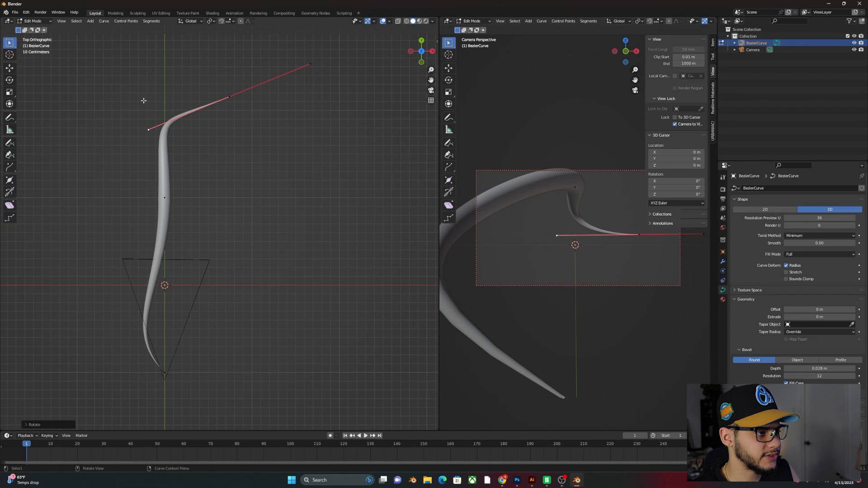
{"action": "left_click_drag", "start_coordinate": [222, 221], "coordinate": [219, 157]}
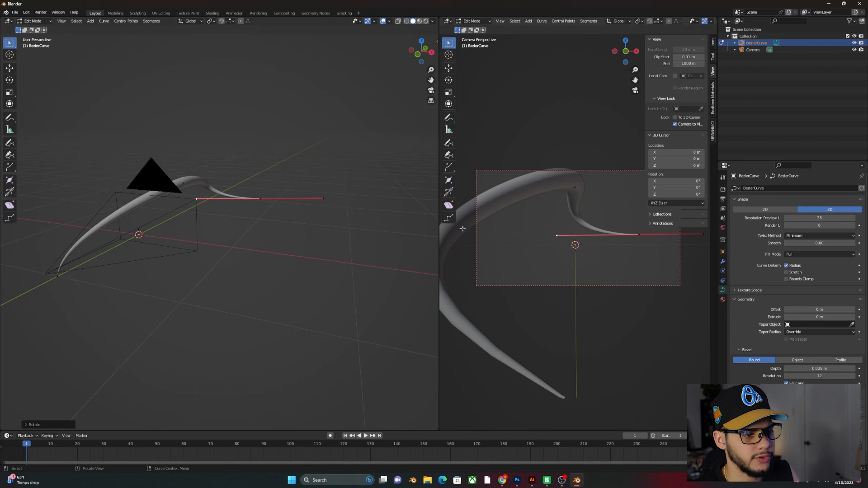
{"action": "mouse_move", "coordinate": [478, 207]}
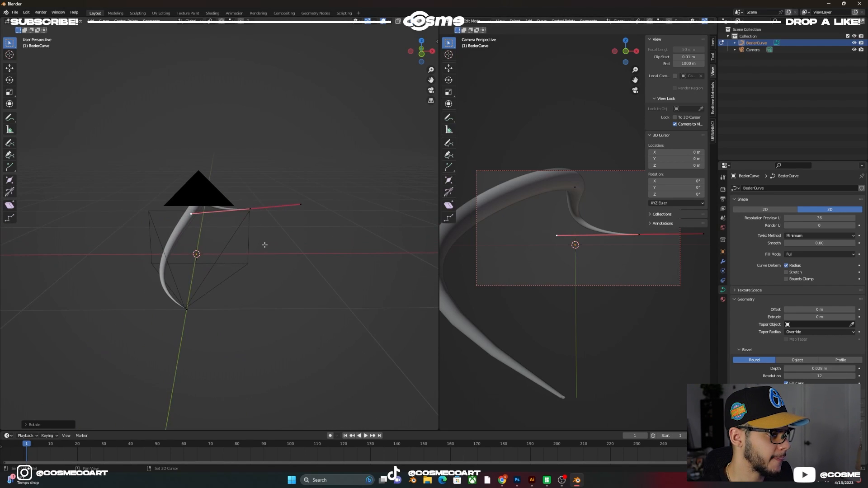
Reshape BezierCurve.001 by moving a top point upward and rotating its handles.
{"action": "key", "text": "Tab"}
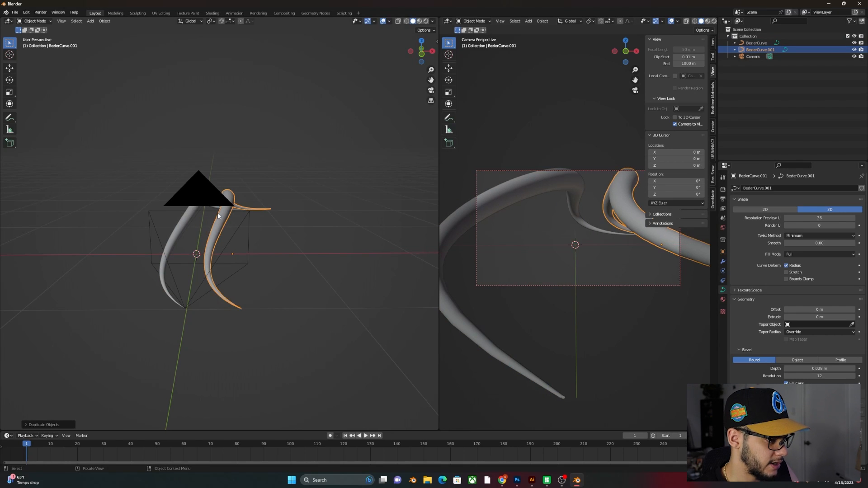
{"action": "key", "text": "Tab"}
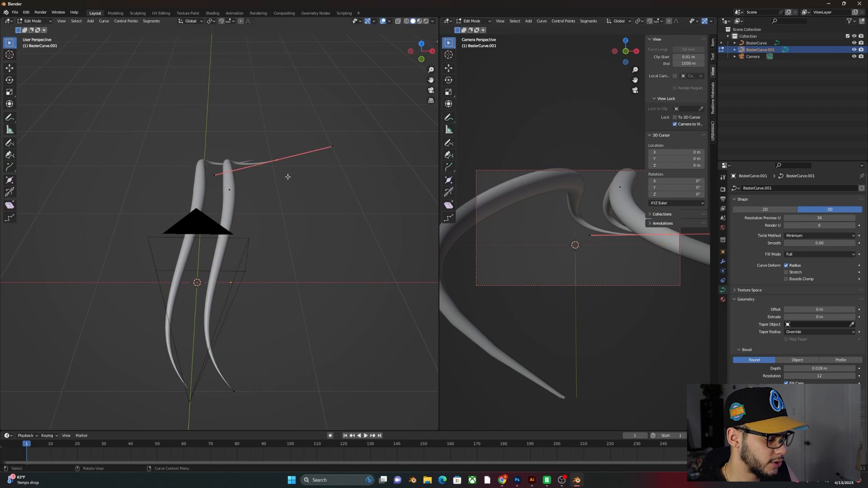
{"action": "left_click_drag", "start_coordinate": [277, 161], "coordinate": [213, 175]}
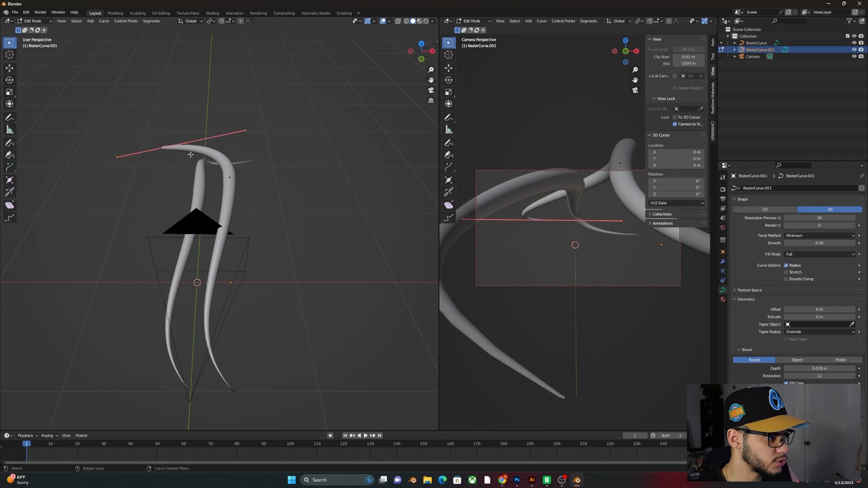
{"action": "key", "text": "g"}
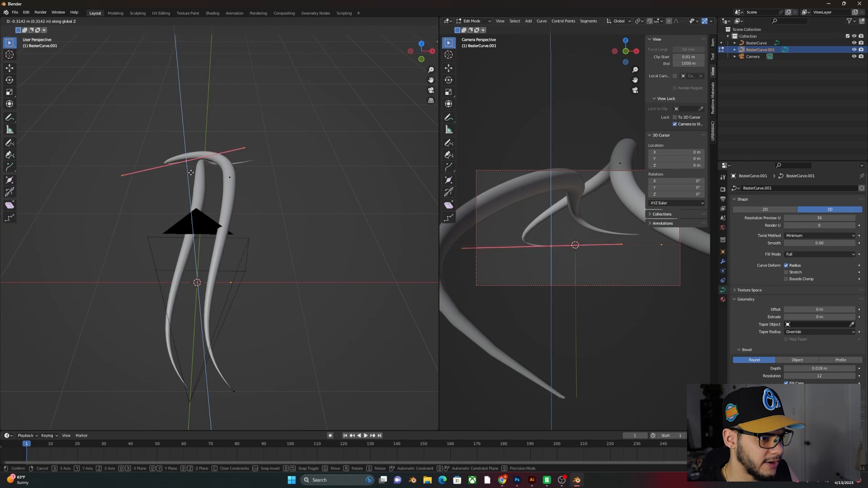
{"action": "left_click", "coordinate": [263, 169]}
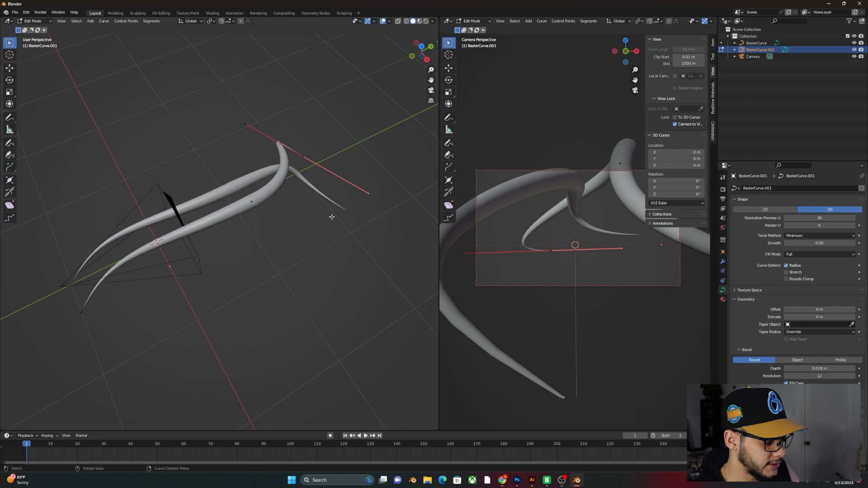
{"action": "key", "text": "r"}
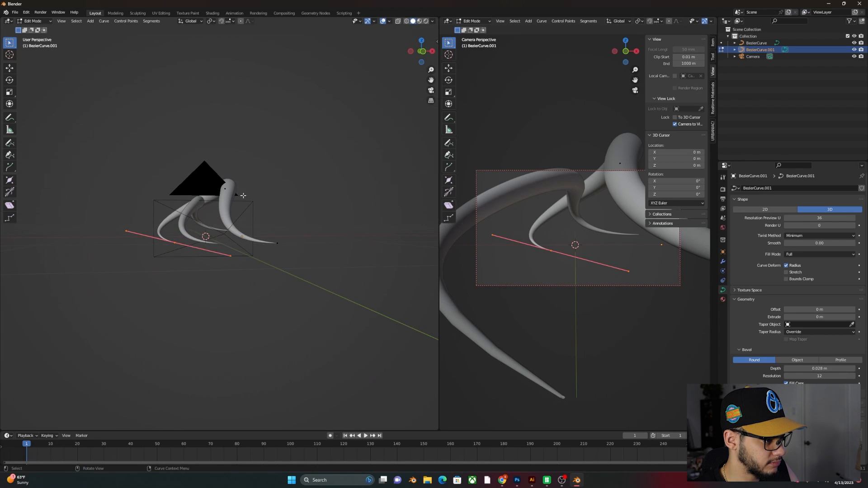
{"action": "key", "text": "r"}
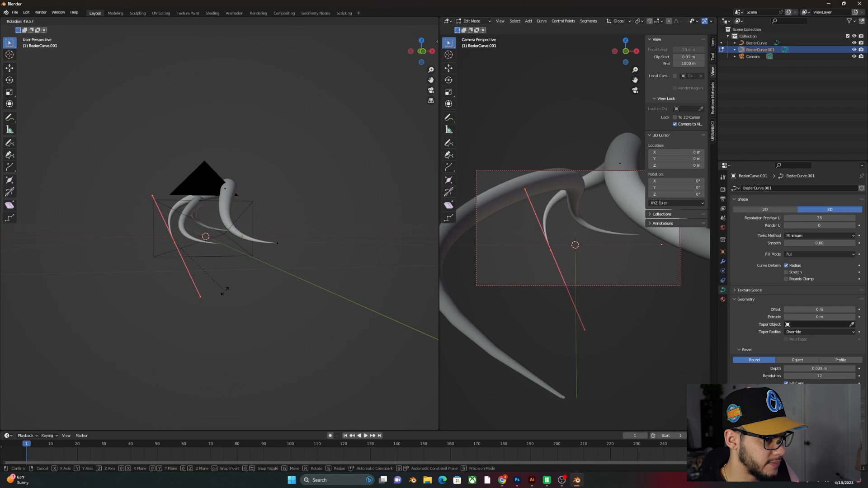
{"action": "left_click", "coordinate": [239, 281]}
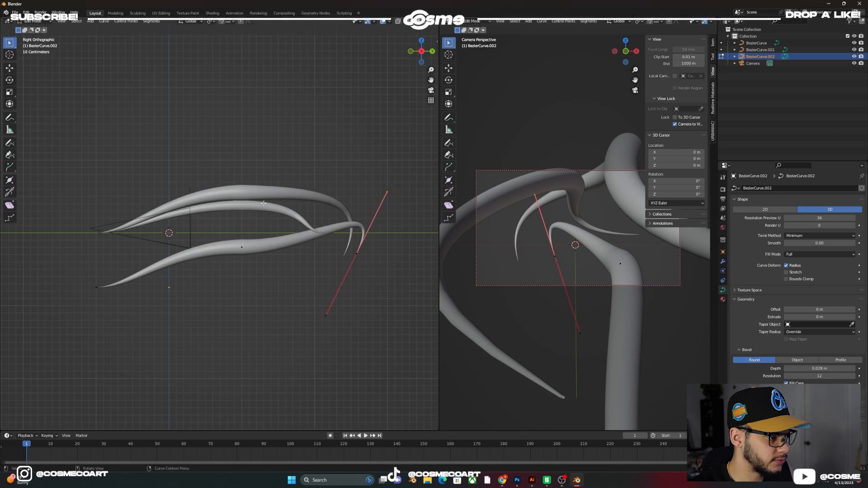
Rotate BezierCurve.002's end-point handles in Right Orthographic view to hook its tip.
{"action": "key", "text": "r"}
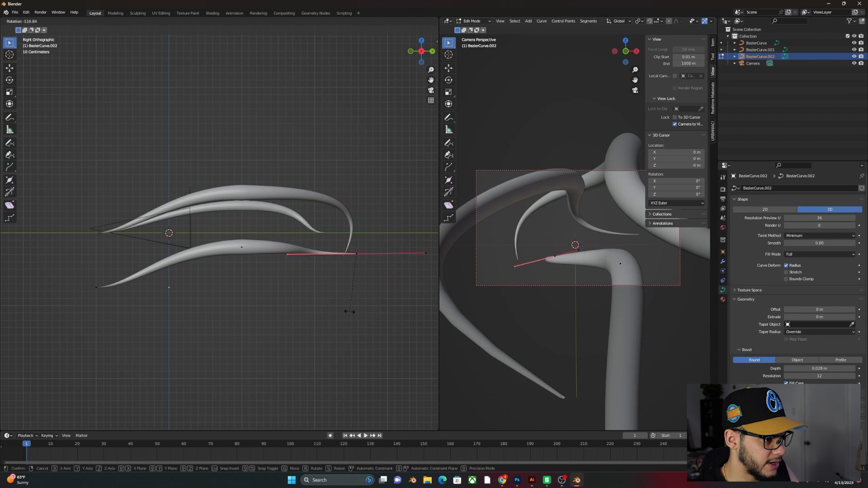
{"action": "mouse_move", "coordinate": [379, 296]}
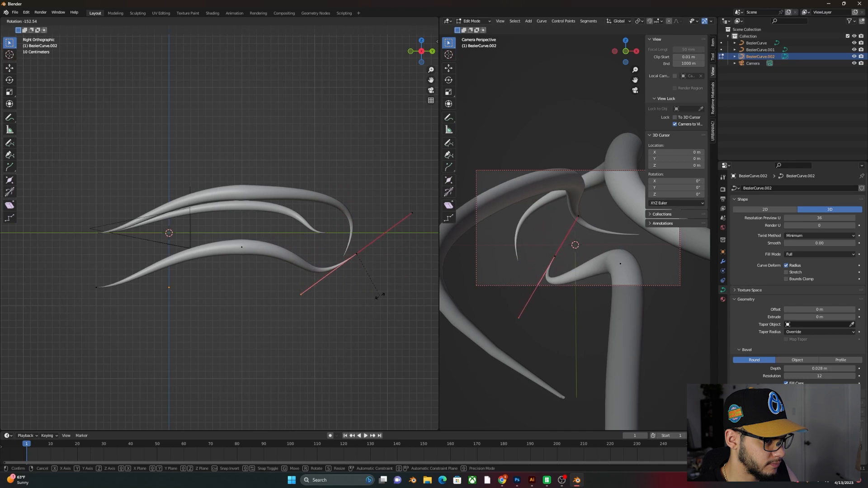
{"action": "mouse_move", "coordinate": [377, 294]}
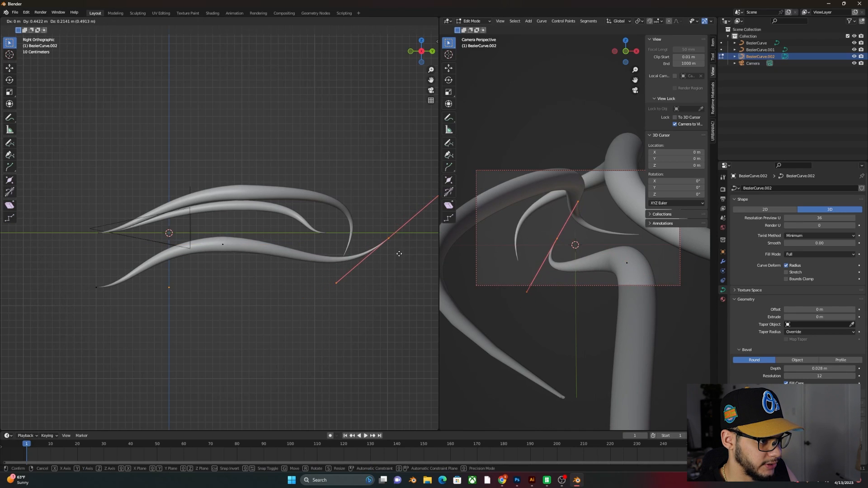
{"action": "mouse_move", "coordinate": [330, 333]}
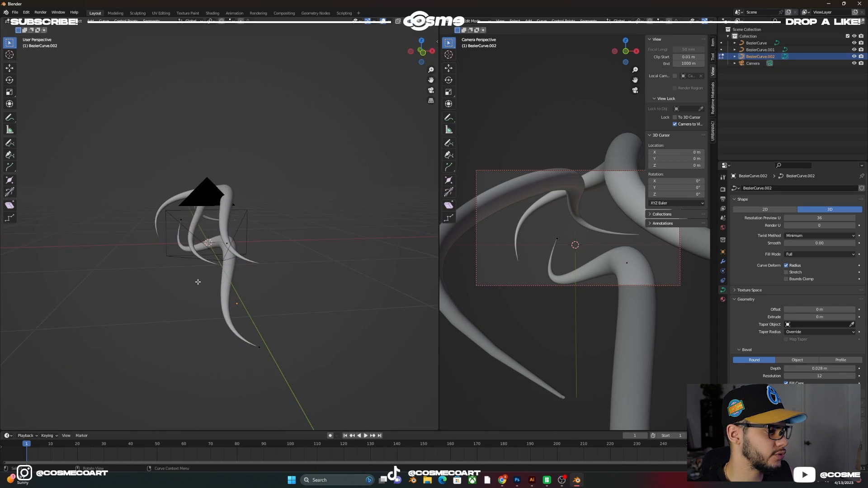
Duplicate and reshape tubes up to BezierCurve.007, then return to Object Mode.
{"action": "key", "text": "Tab"}
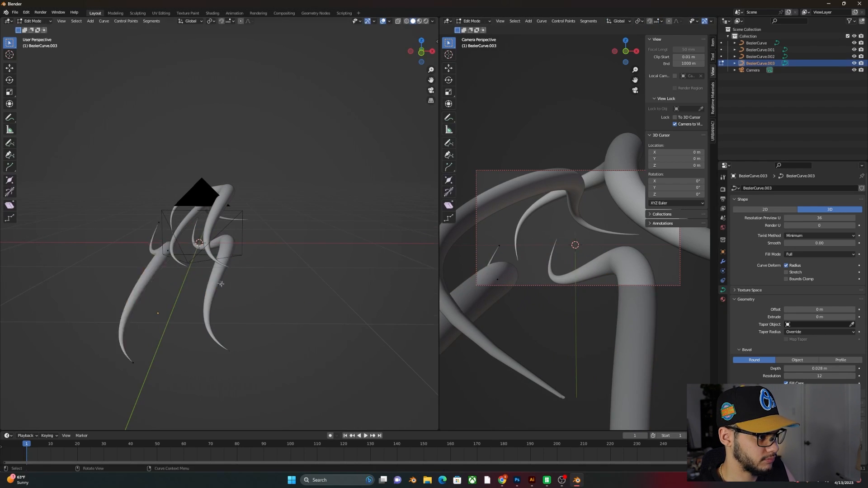
{"action": "mouse_move", "coordinate": [222, 244]}
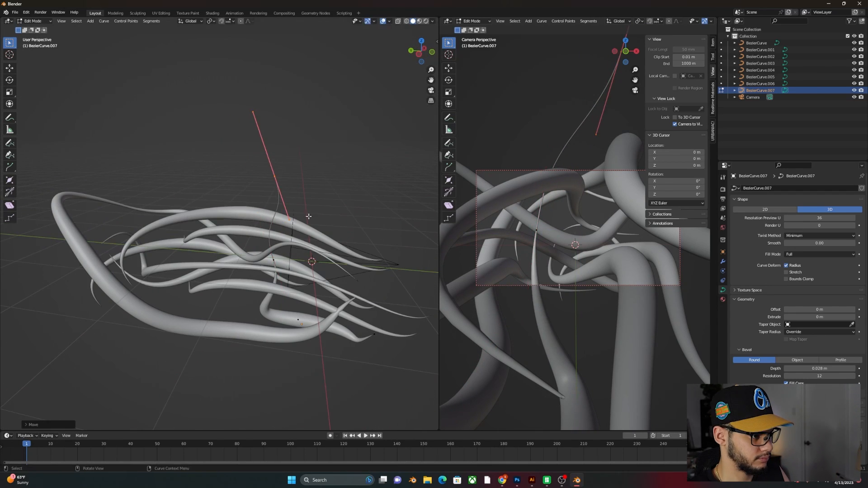
{"action": "key", "text": "Tab"}
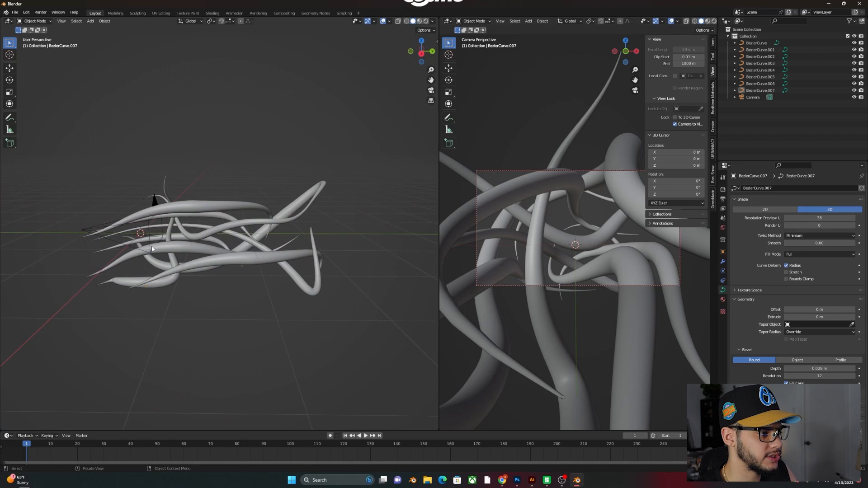
Select all tubes and assign a new material with Metallic 1 and low roughness.
{"action": "key", "text": "a"}
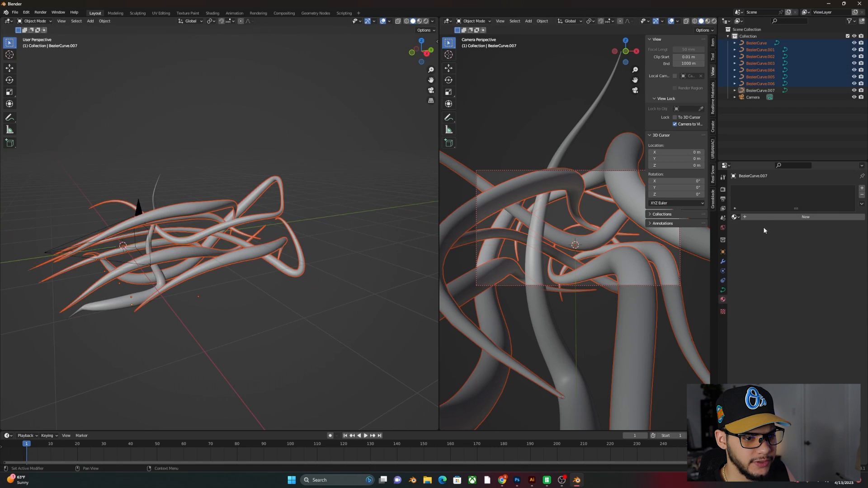
{"action": "left_click", "coordinate": [807, 217]}
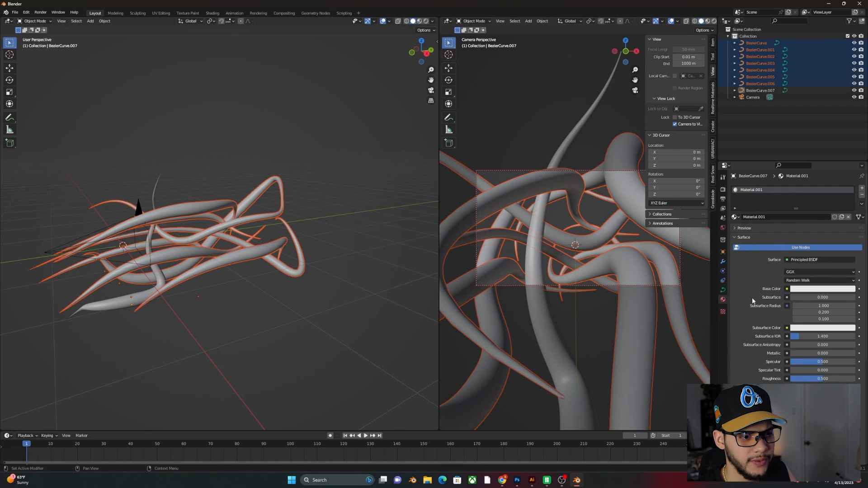
{"action": "mouse_move", "coordinate": [821, 289]}
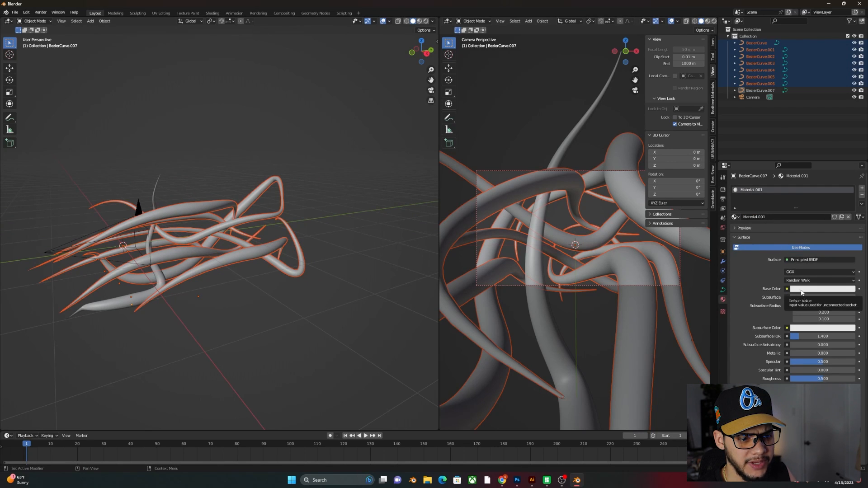
{"action": "scroll", "scroll_direction": "down", "scroll_amount": 3}
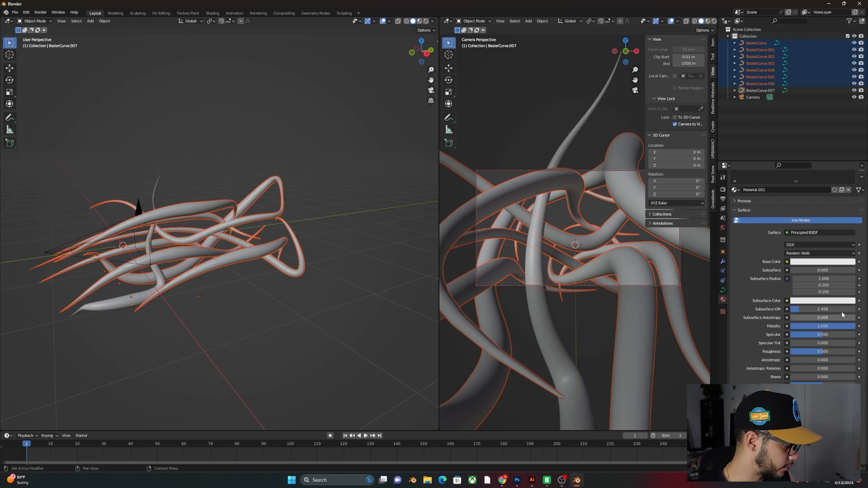
{"action": "mouse_move", "coordinate": [825, 301]}
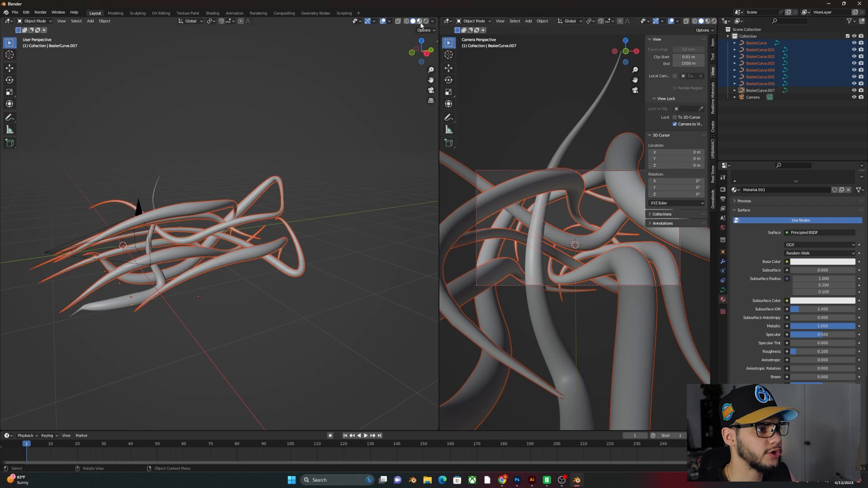
{"action": "left_click", "coordinate": [420, 21]}
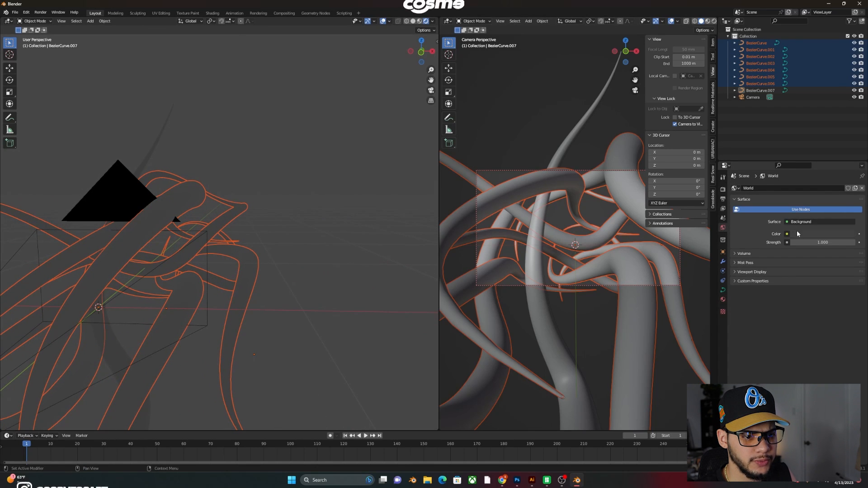
Set the World Properties background colour swatch to black.
{"action": "left_click", "coordinate": [787, 234]}
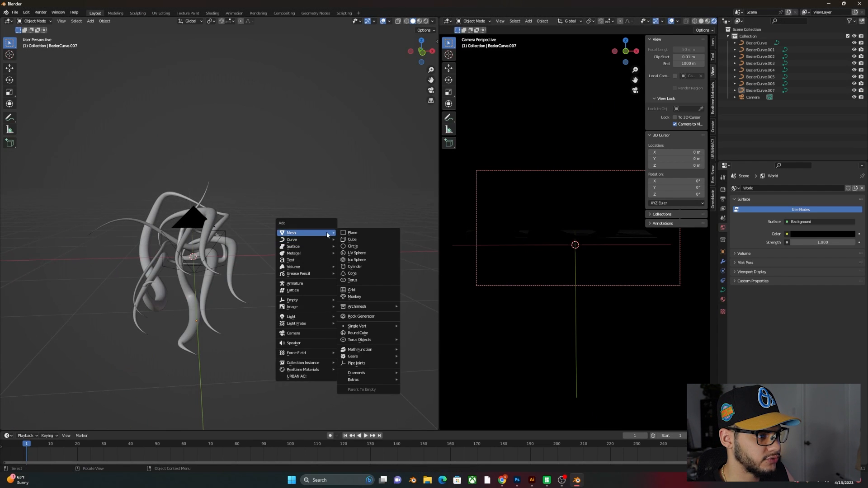
Add a scaled plane beneath the tubes and subdivide it with 15 cuts.
{"action": "left_click", "coordinate": [352, 232]}
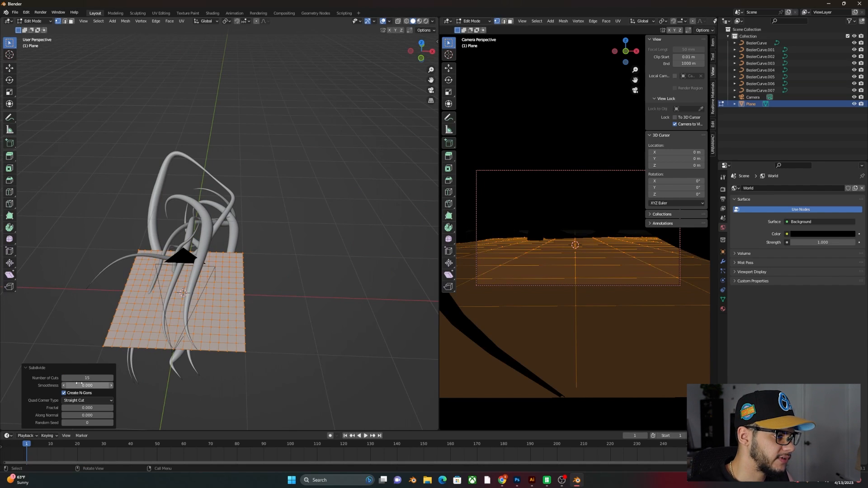
{"action": "key", "text": "Tab"}
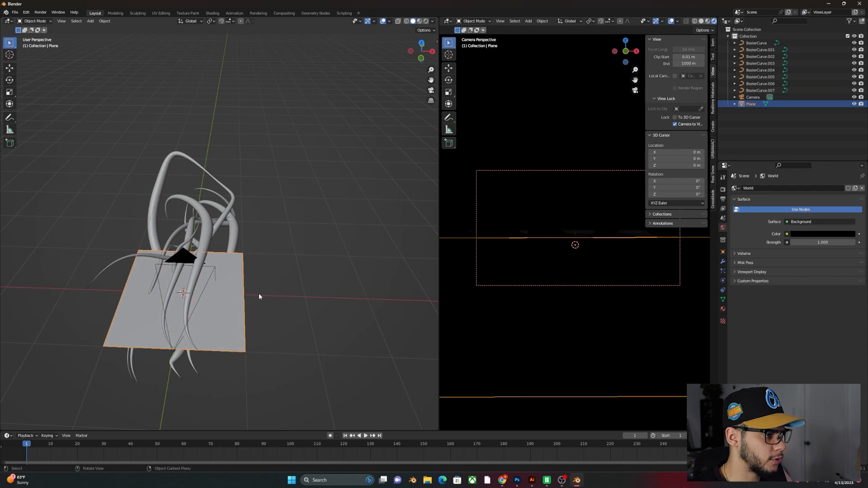
{"action": "left_click", "coordinate": [723, 262]}
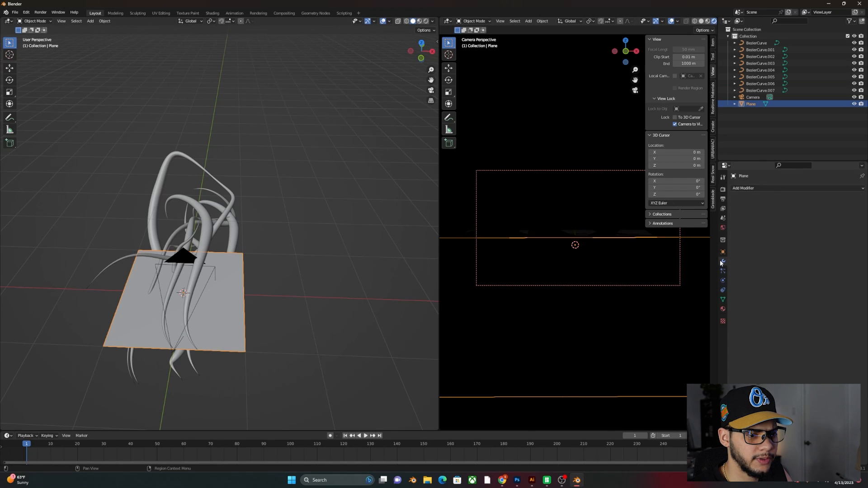
Add a Wireframe modifier to the plane, then raise, shift along Y and scale it up.
{"action": "left_click", "coordinate": [743, 188]}
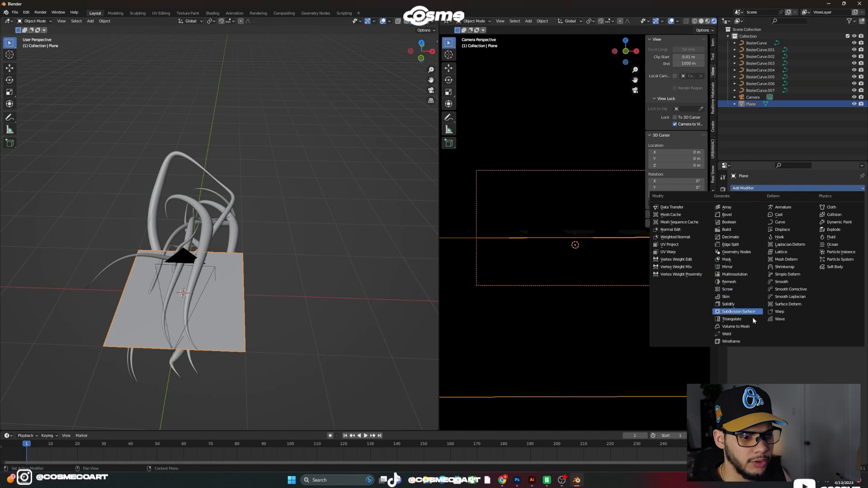
{"action": "left_click", "coordinate": [730, 341]}
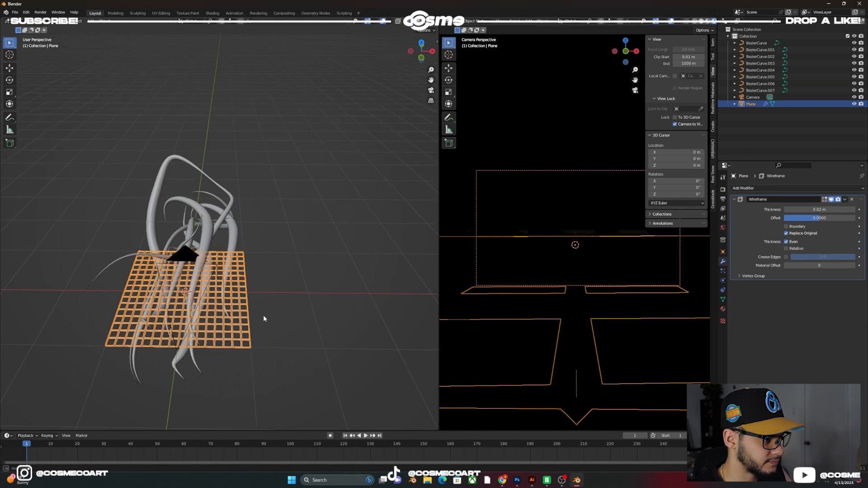
{"action": "key", "text": "g"}
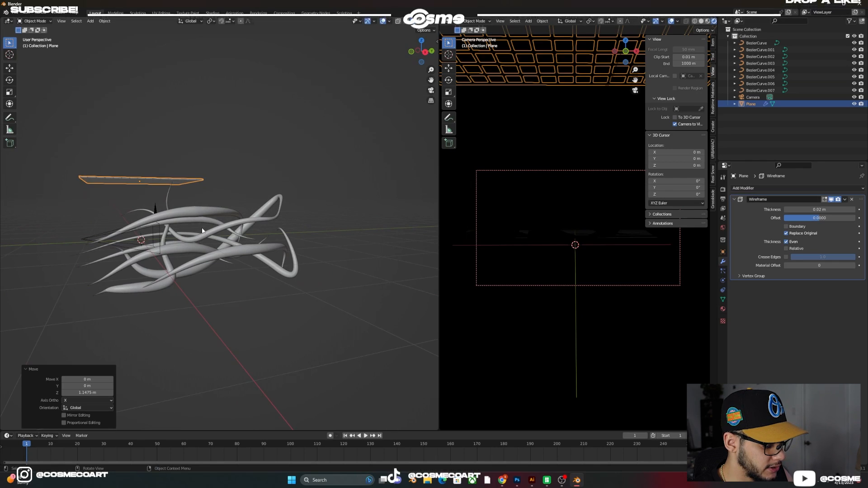
{"action": "key", "text": "g"}
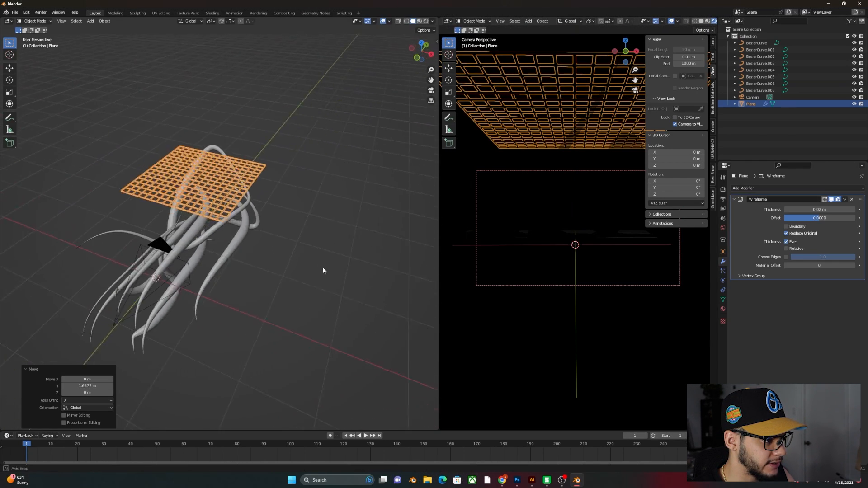
{"action": "key", "text": "s"}
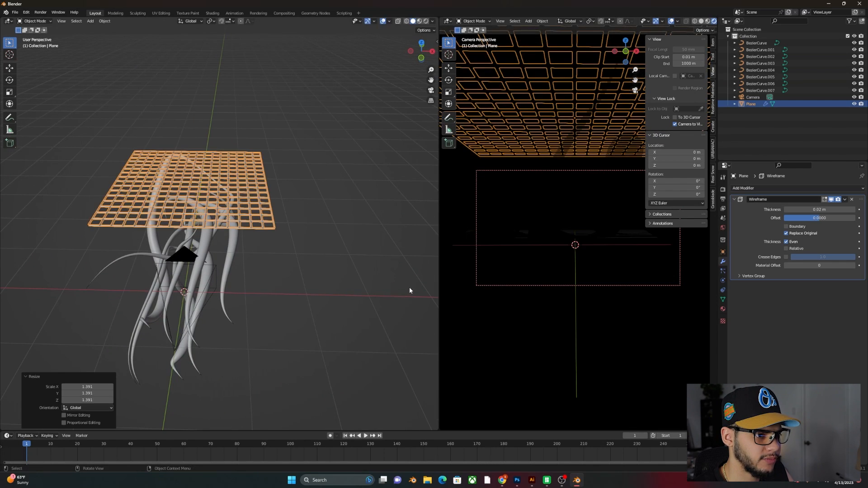
{"action": "left_click", "coordinate": [723, 304]}
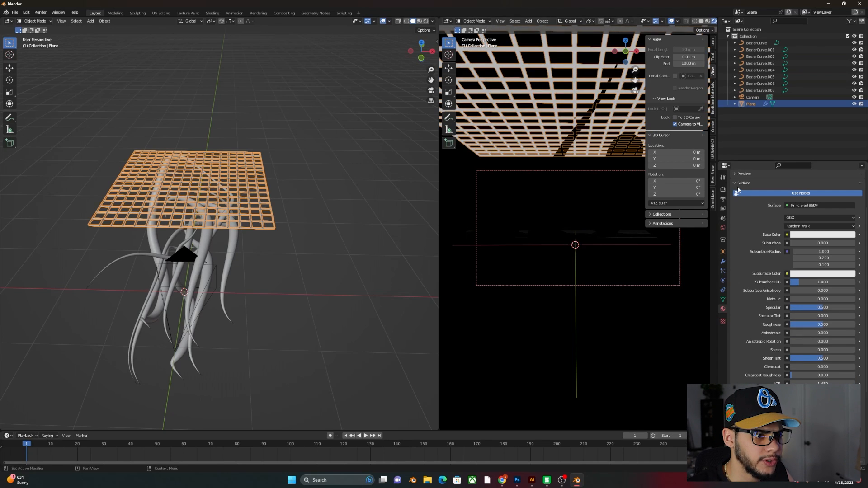
Choose Cycles in the Render Properties engine dropdown.
{"action": "left_click", "coordinate": [722, 176]}
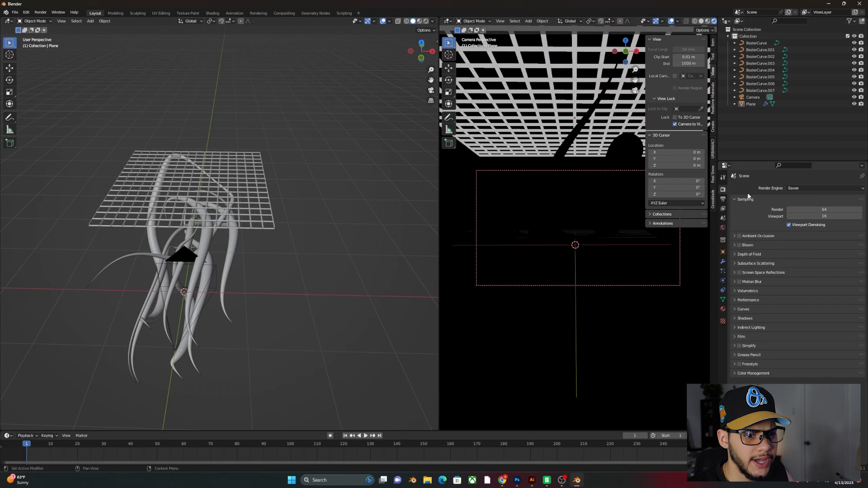
{"action": "left_click", "coordinate": [824, 188]}
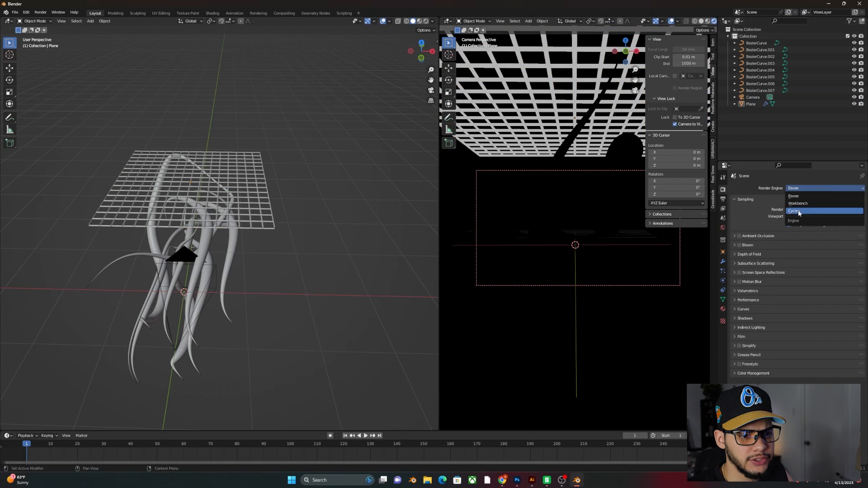
{"action": "left_click", "coordinate": [796, 211]}
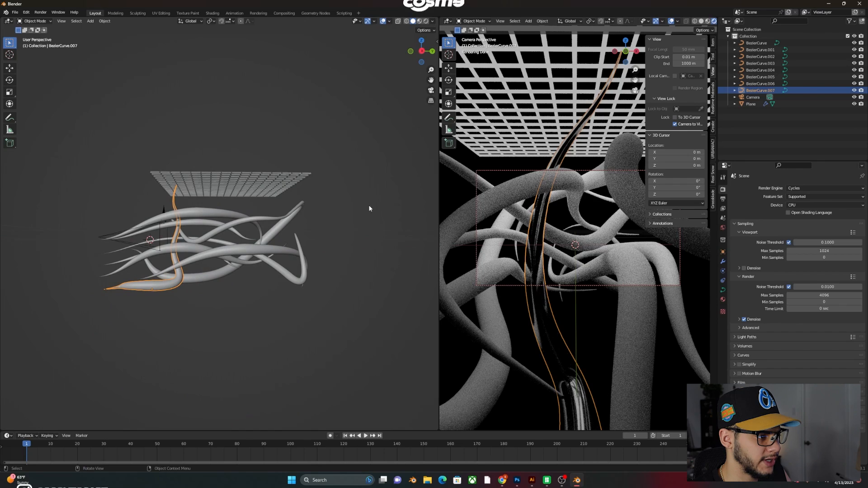
Select all tube curves and use Ctrl+L Link Materials from the active curve.
{"action": "key", "text": "a"}
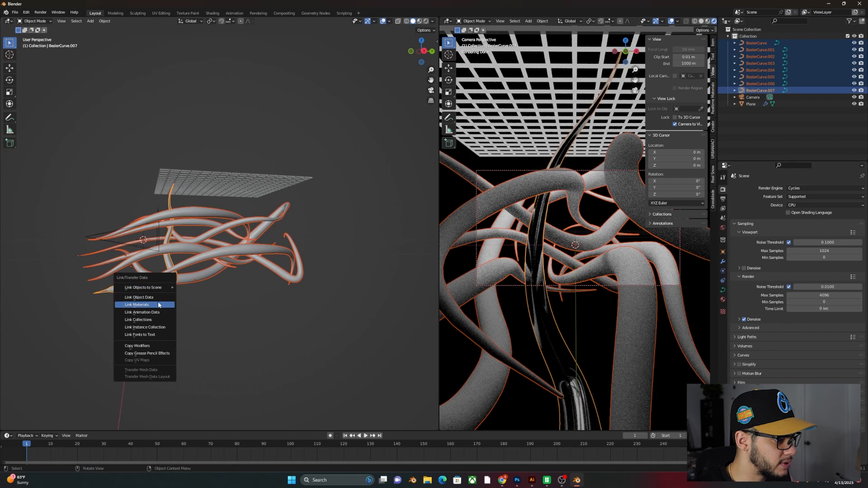
{"action": "left_click", "coordinate": [138, 305]}
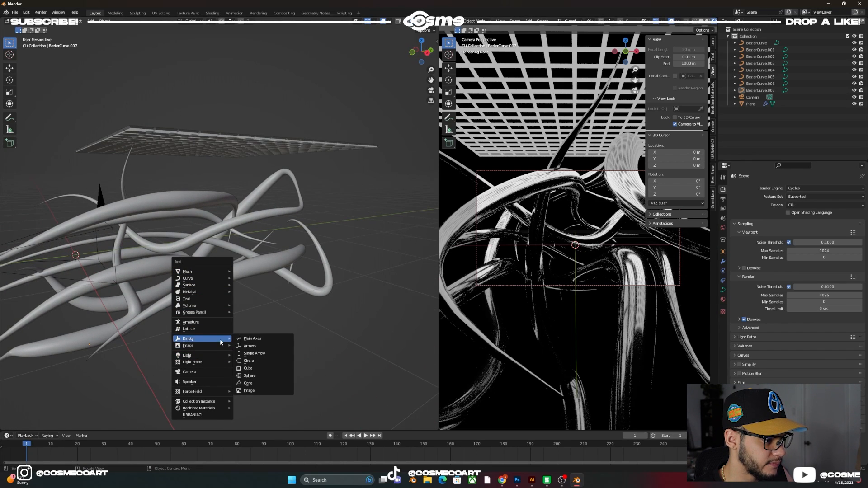
{"action": "mouse_move", "coordinate": [188, 355]}
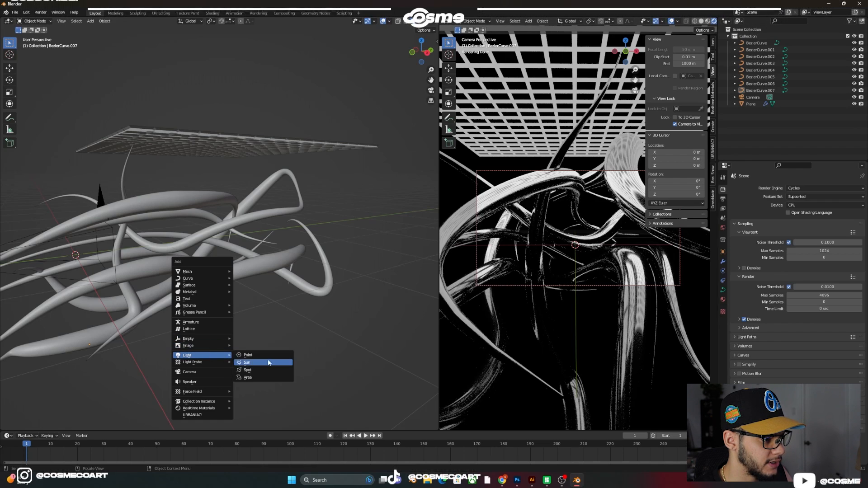
Add a pink area light beside the tubes and set the render device to GPU Compute.
{"action": "left_click", "coordinate": [247, 377]}
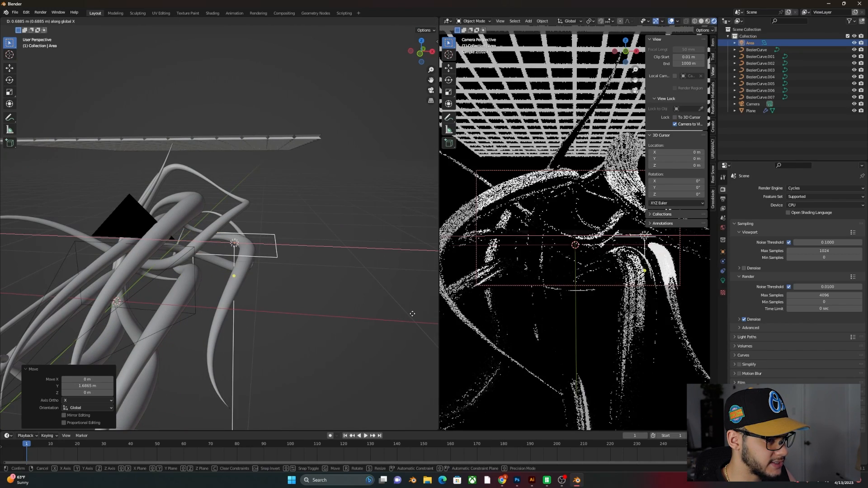
{"action": "left_click", "coordinate": [235, 244]}
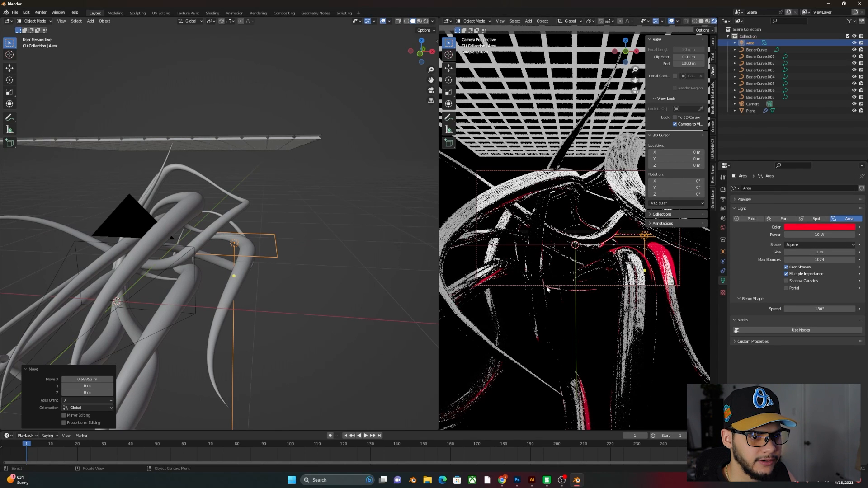
{"action": "left_click", "coordinate": [822, 227]}
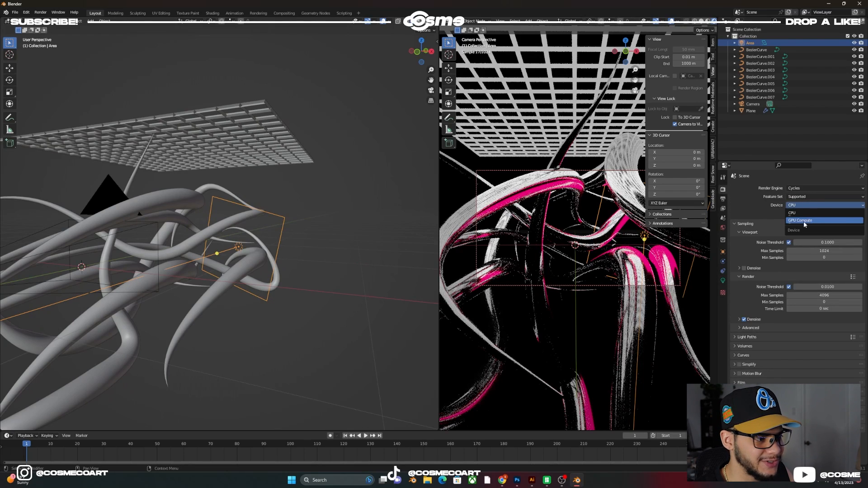
{"action": "left_click", "coordinate": [799, 220]}
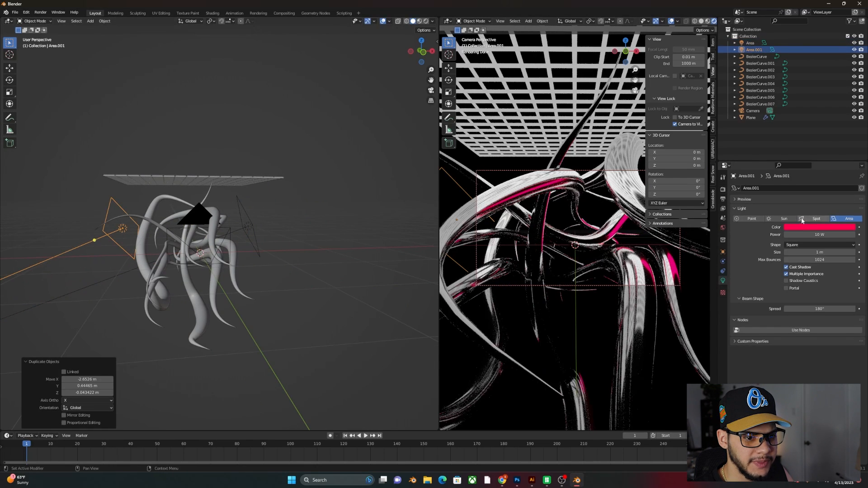
Colour the duplicated area light green and raise its power to 70 W.
{"action": "left_click", "coordinate": [822, 227]}
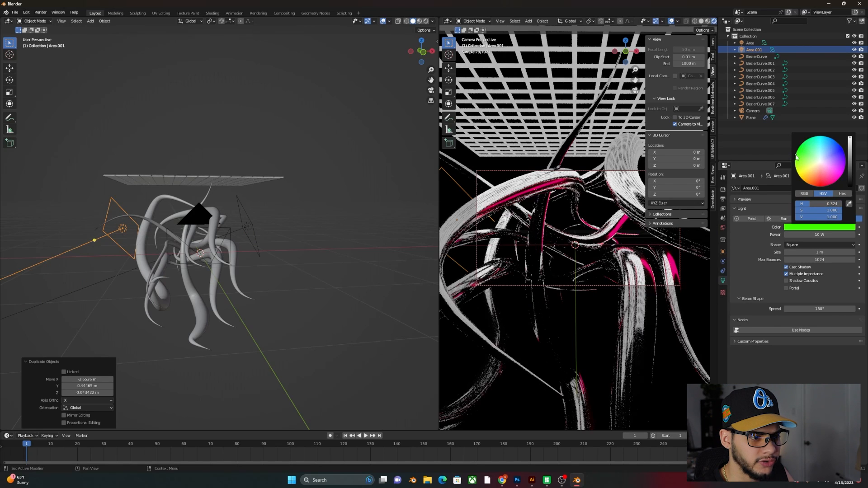
{"action": "double_click", "coordinate": [820, 235]}
{"action": "type", "text": "7"}
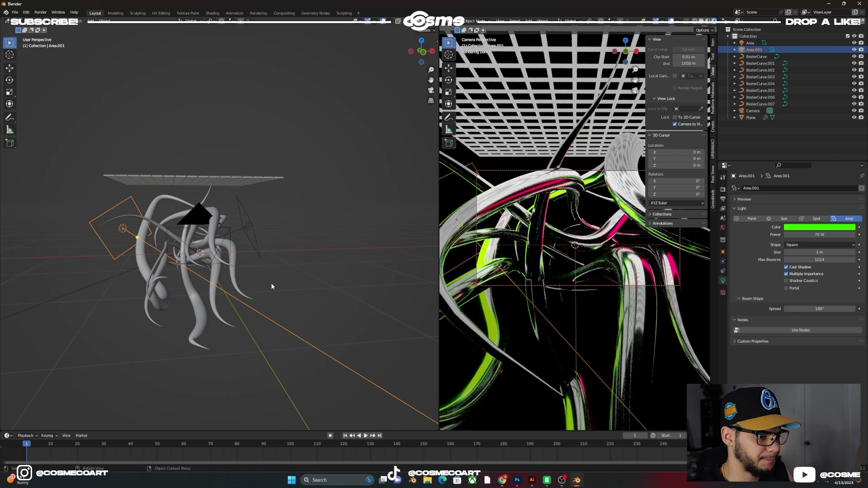
{"action": "mouse_move", "coordinate": [287, 275]}
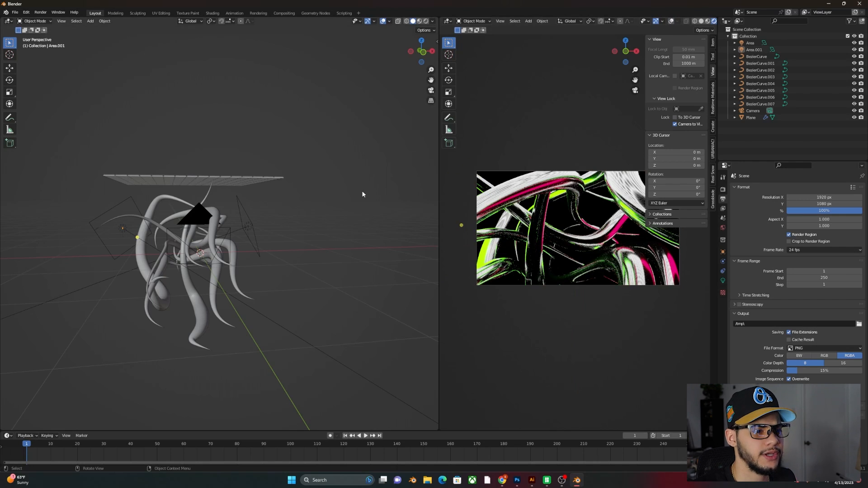
{"action": "mouse_move", "coordinate": [589, 197]}
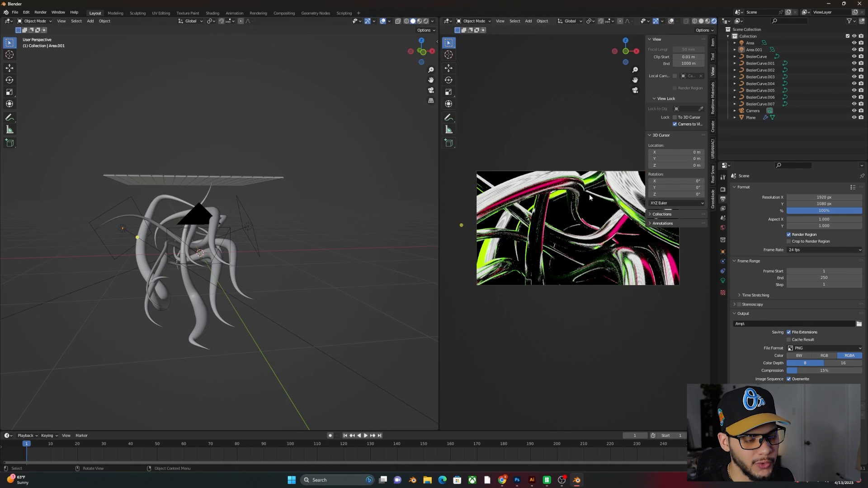
{"action": "mouse_move", "coordinate": [308, 227]}
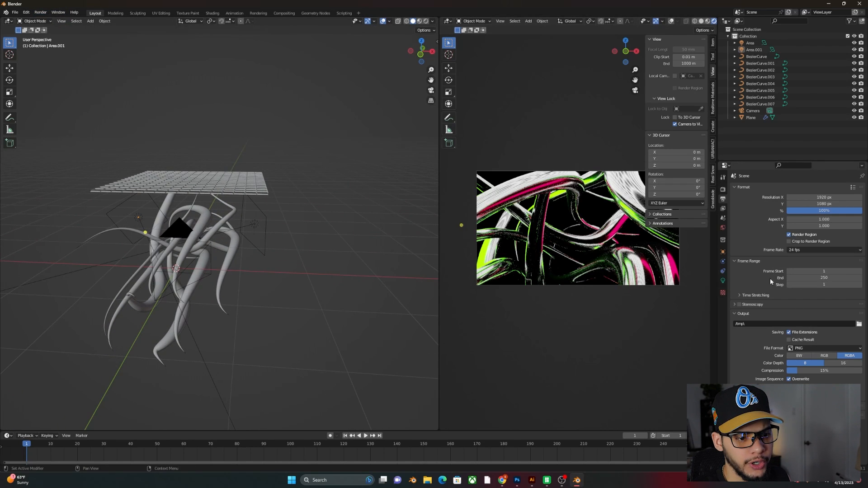
Set Sampling > Render Time Limit to 10 seconds.
{"action": "left_click", "coordinate": [722, 191]}
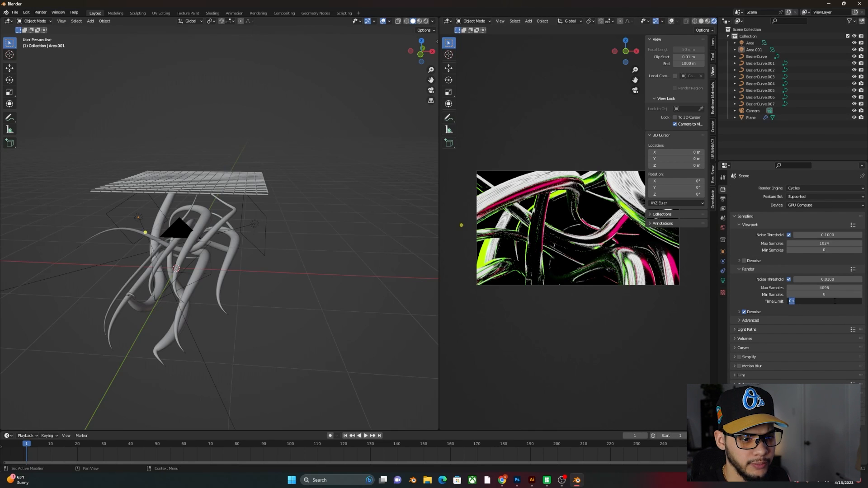
{"action": "type", "text": "10"}
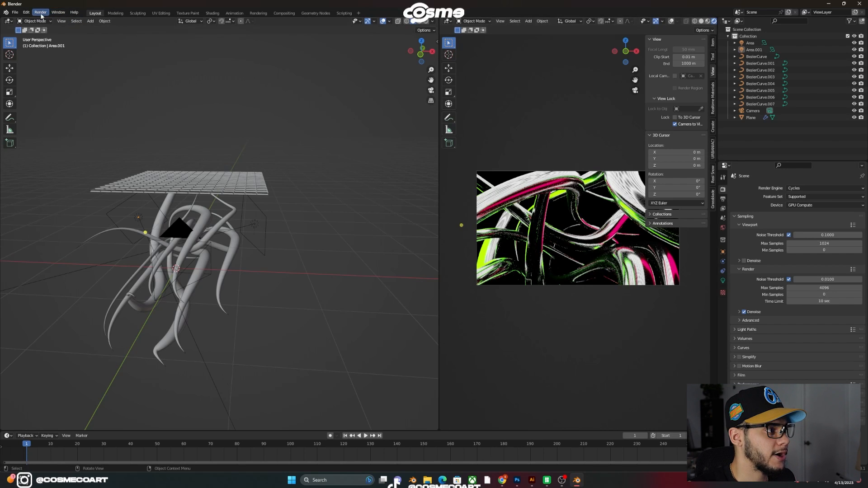
Render the current frame with Render Image and close the finished render window.
{"action": "left_click", "coordinate": [39, 12]}
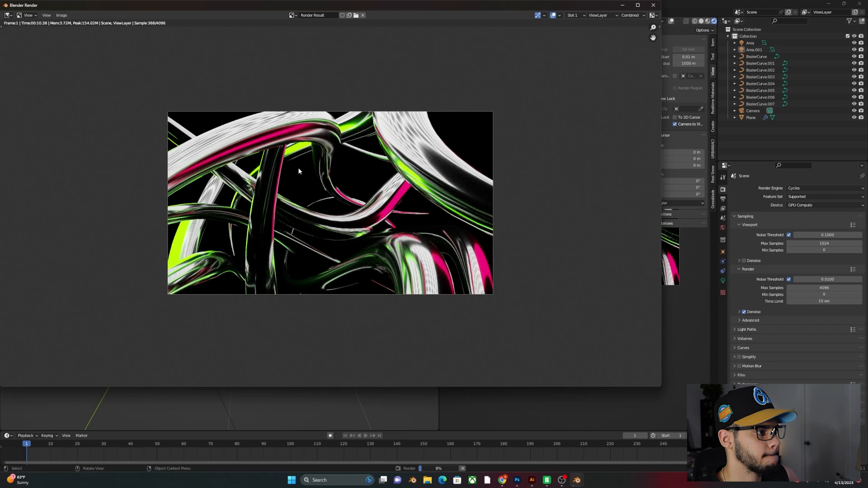
{"action": "mouse_move", "coordinate": [369, 167]}
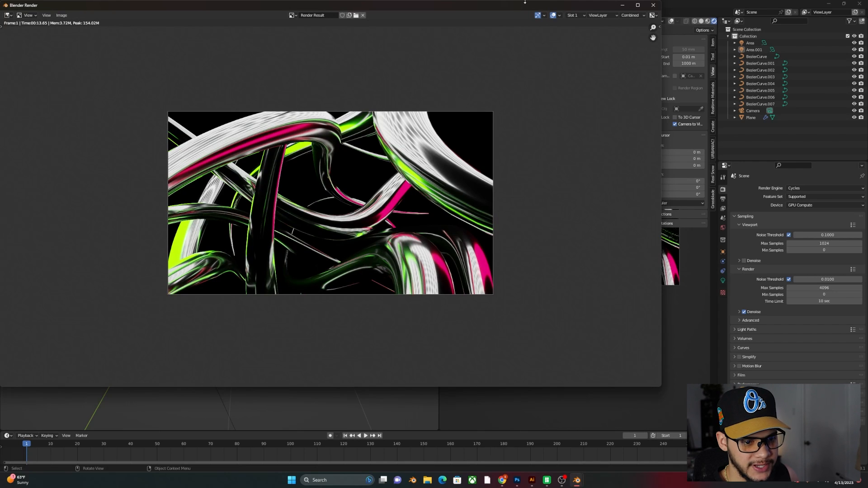
{"action": "mouse_move", "coordinate": [598, 34]}
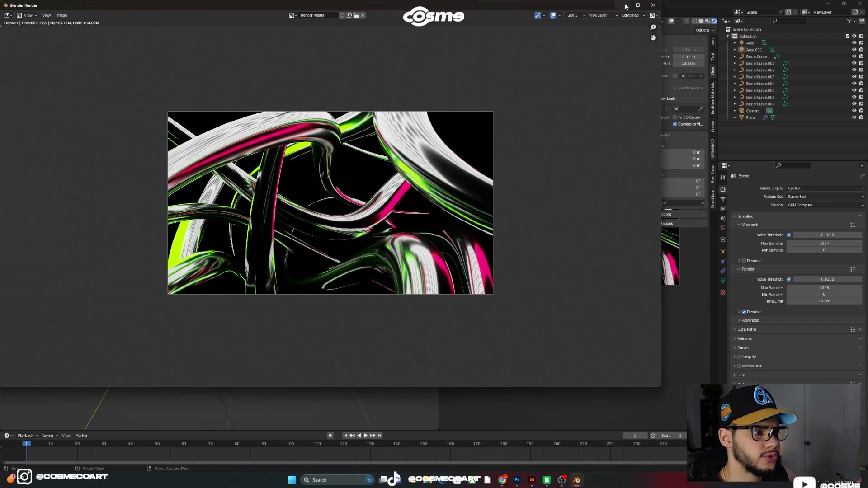
{"action": "left_click", "coordinate": [653, 5]}
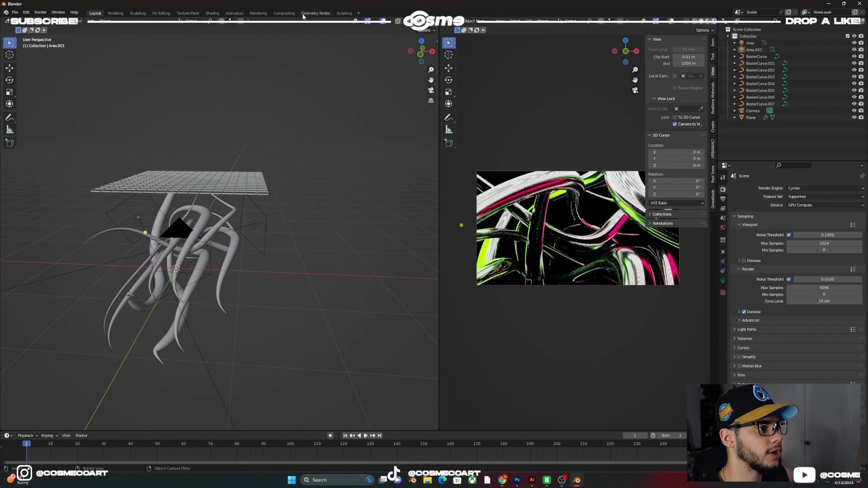
In the Compositing workspace, add a Viewer node and insert a Glare node before Composite.
{"action": "left_click", "coordinate": [284, 13]}
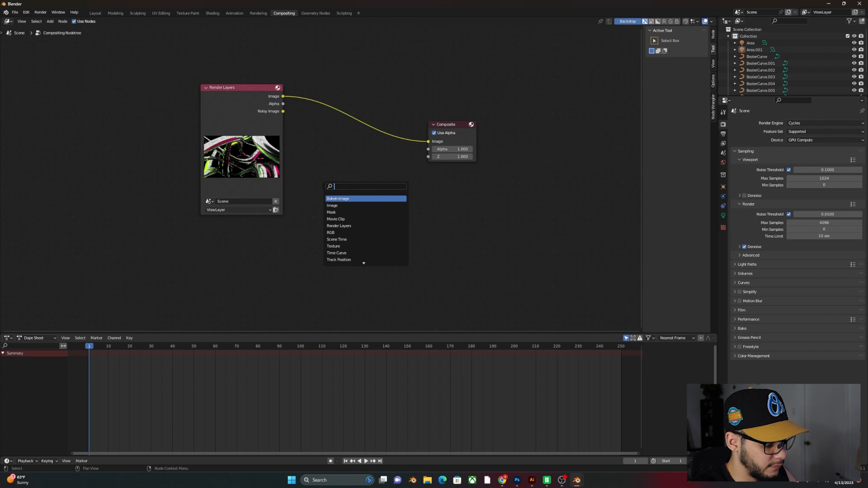
{"action": "type", "text": "v"}
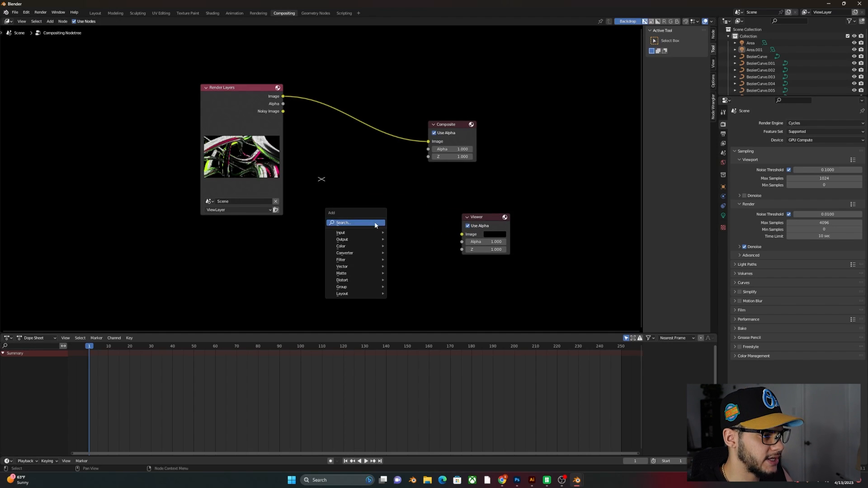
{"action": "type", "text": "GLA"}
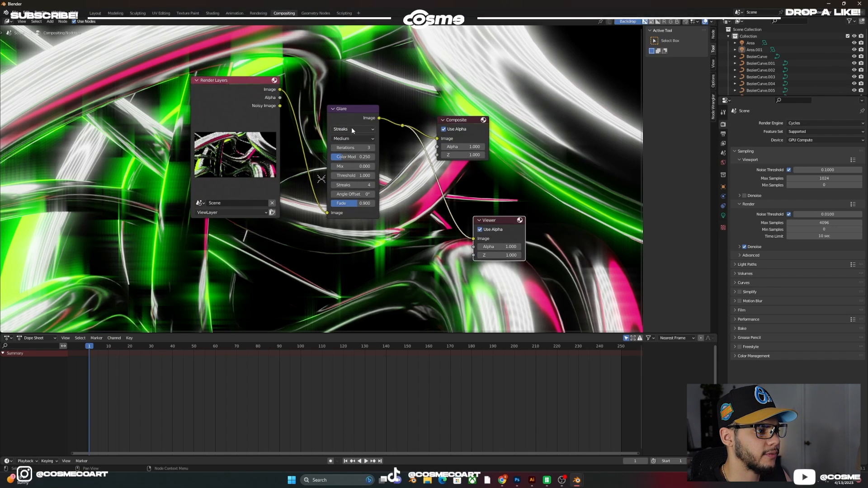
Switch the Glare node to Fog Glow with mix 0, threshold 0.2, and adjust its size.
{"action": "left_click", "coordinate": [353, 128]}
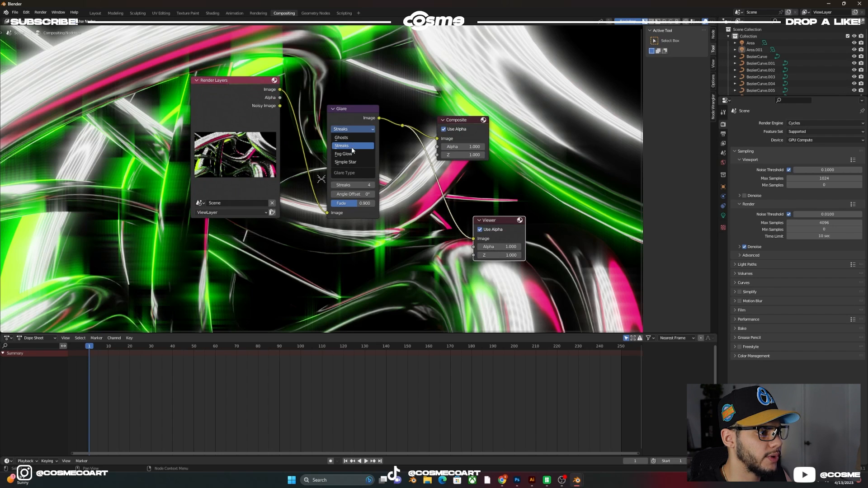
{"action": "left_click", "coordinate": [344, 153]}
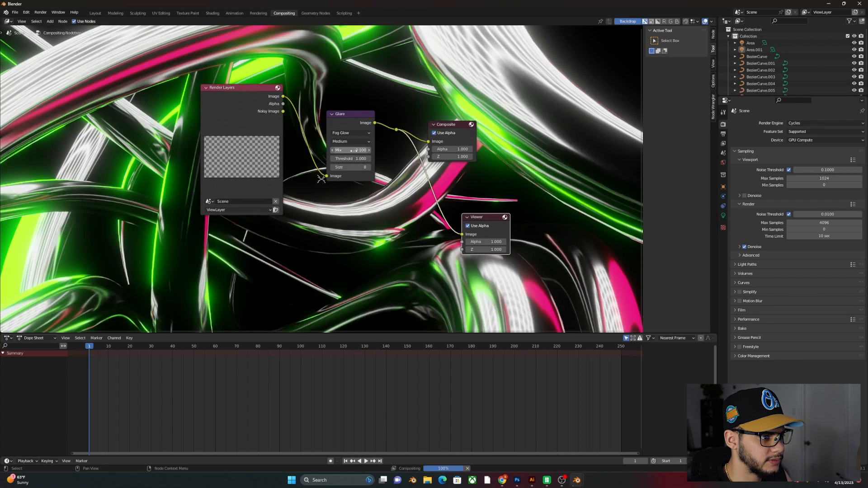
{"action": "left_click", "coordinate": [349, 150]}
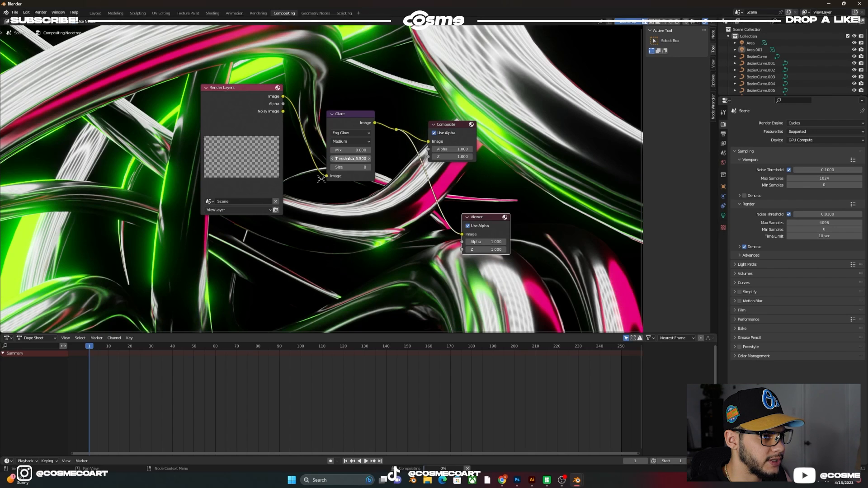
{"action": "left_click", "coordinate": [350, 158]}
{"action": "type", "text": "0.200"}
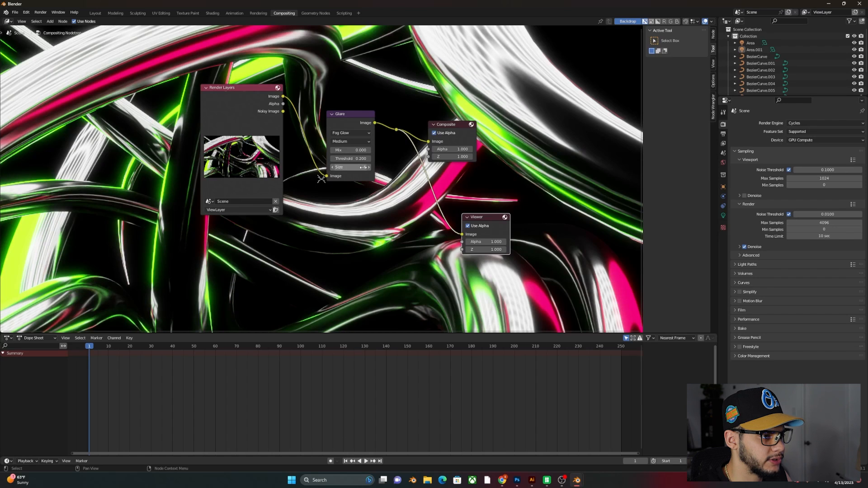
{"action": "left_click", "coordinate": [350, 167]}
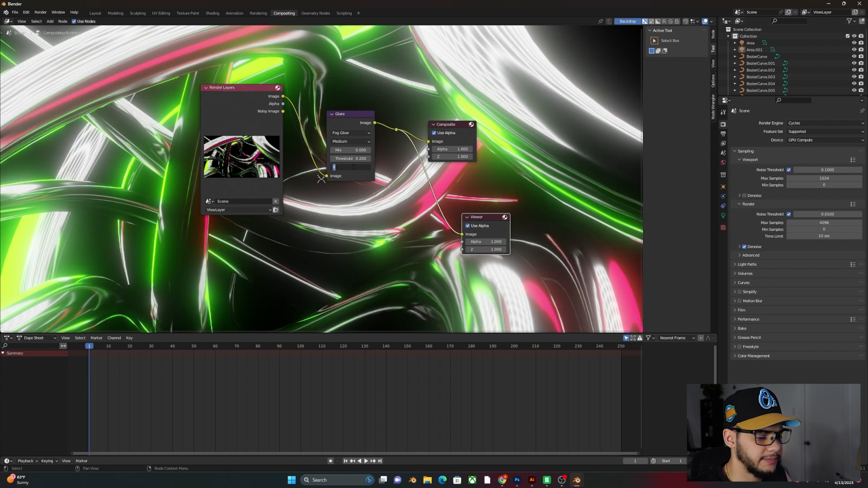